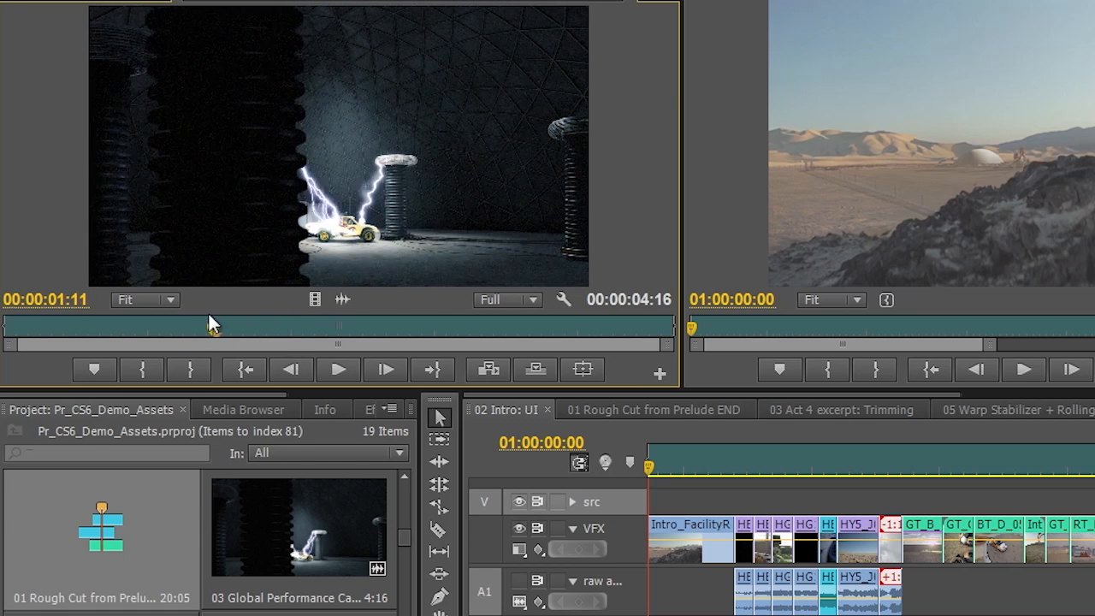
Scrub the lightning-car clip in the Source Monitor to a new start frame near 00:00:01:12.
drag(212, 329, 198, 331)
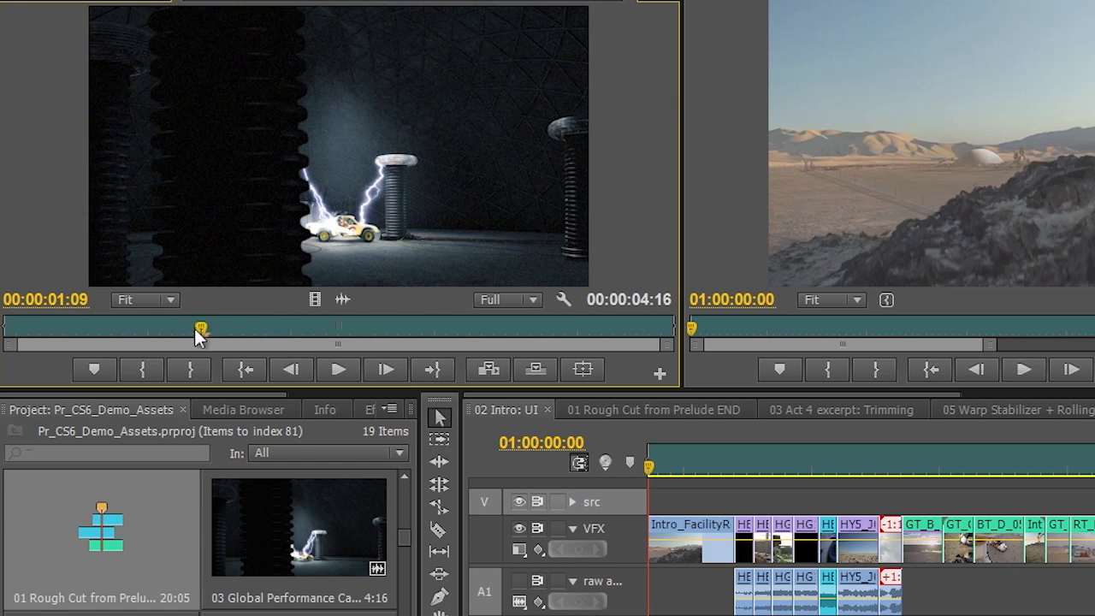
drag(200, 328, 177, 328)
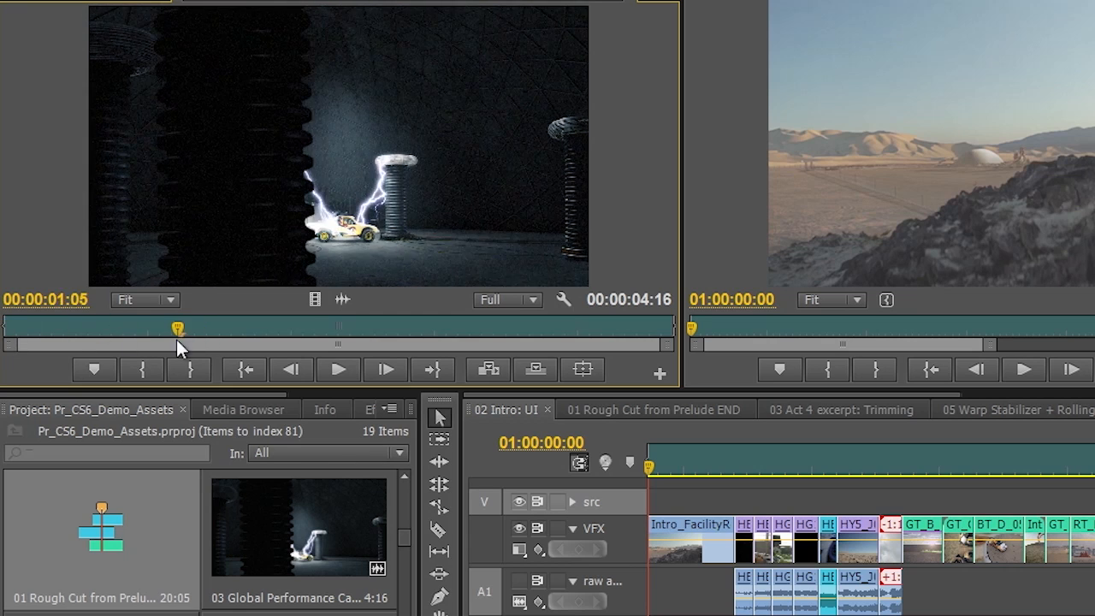
drag(176, 328, 229, 329)
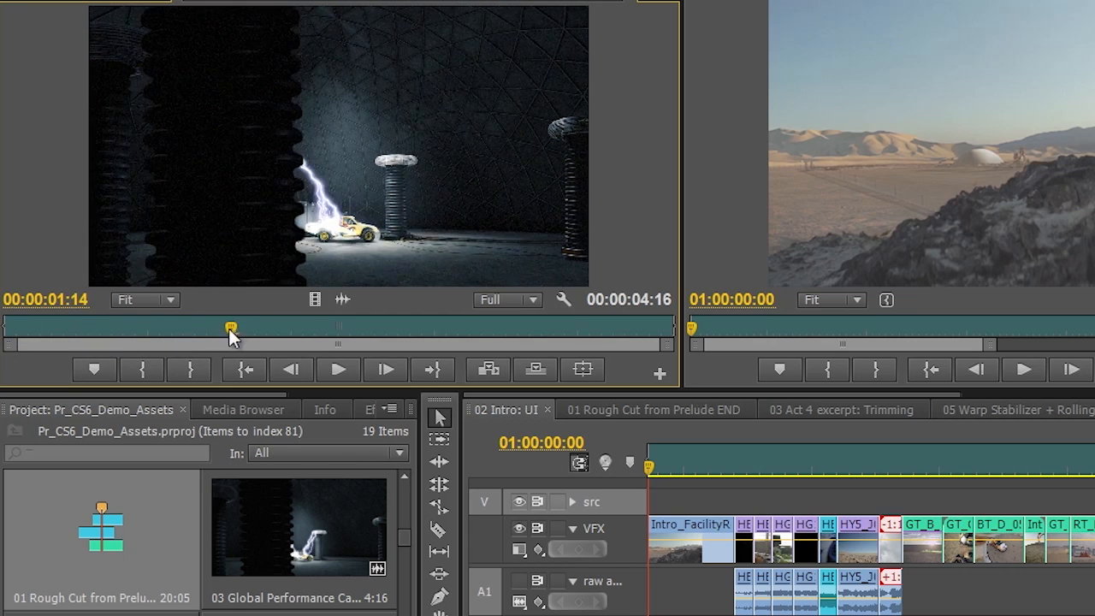
drag(230, 329, 220, 329)
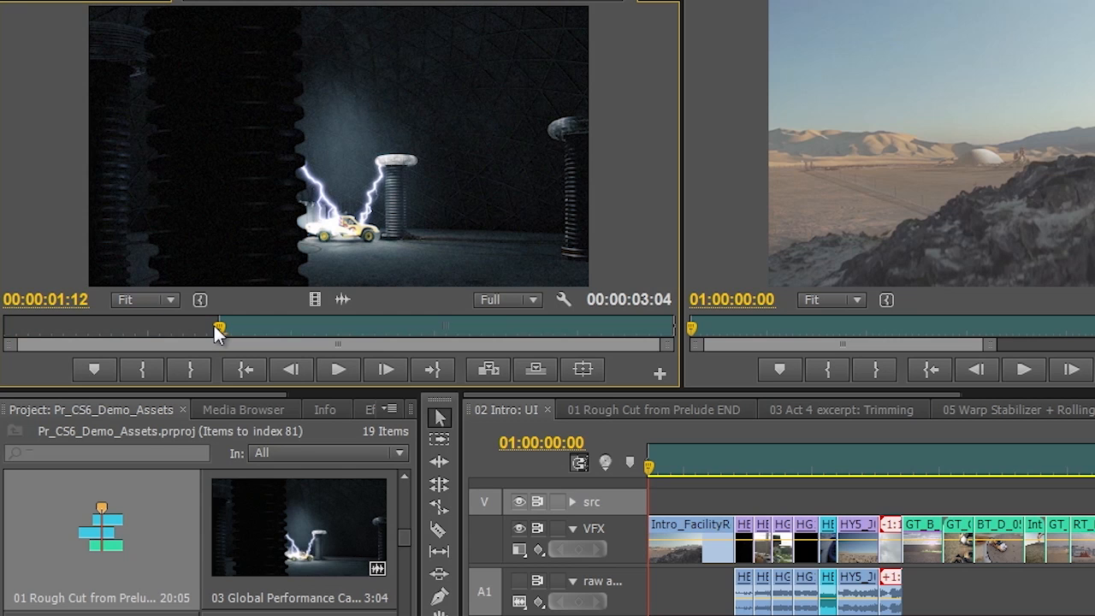
mouse_move(419, 348)
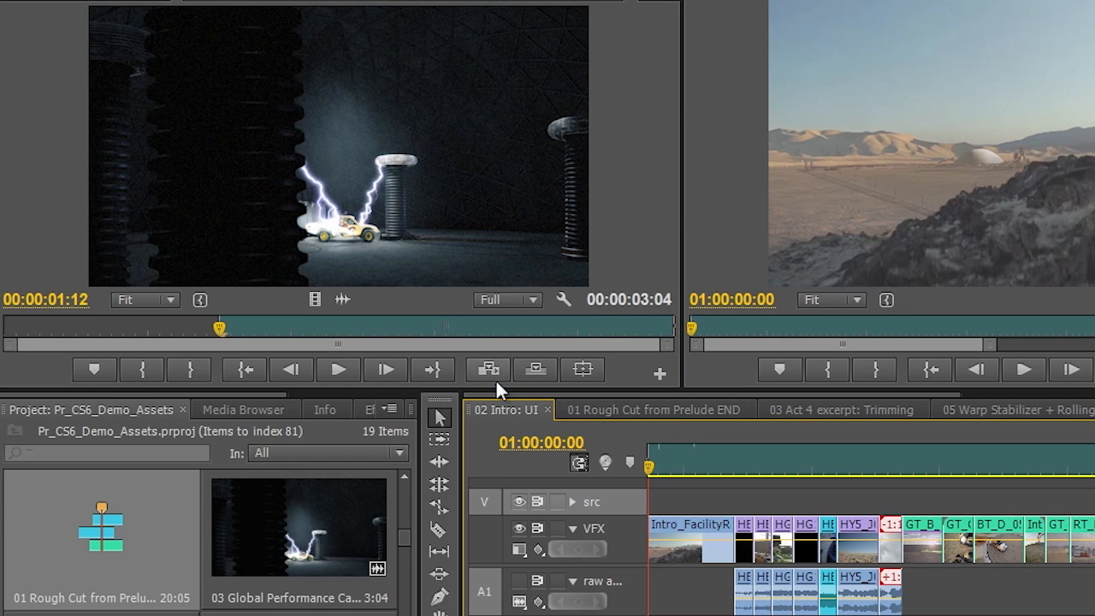
mouse_move(488, 369)
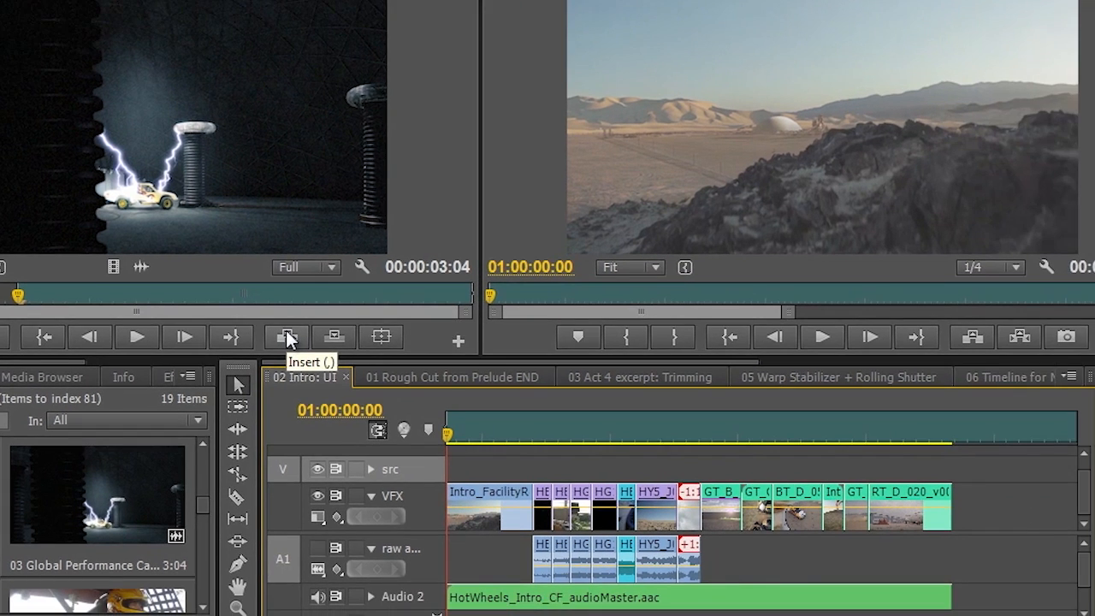
Insert the trimmed lightning clip at the start of 02 Intro: UI and preview it.
click(287, 335)
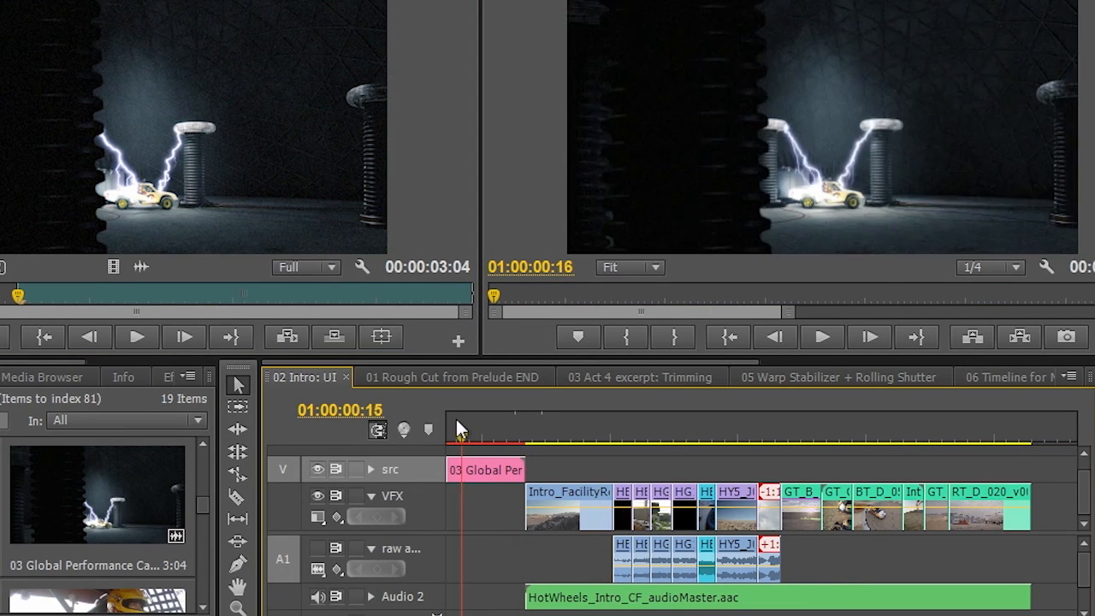
click(819, 336)
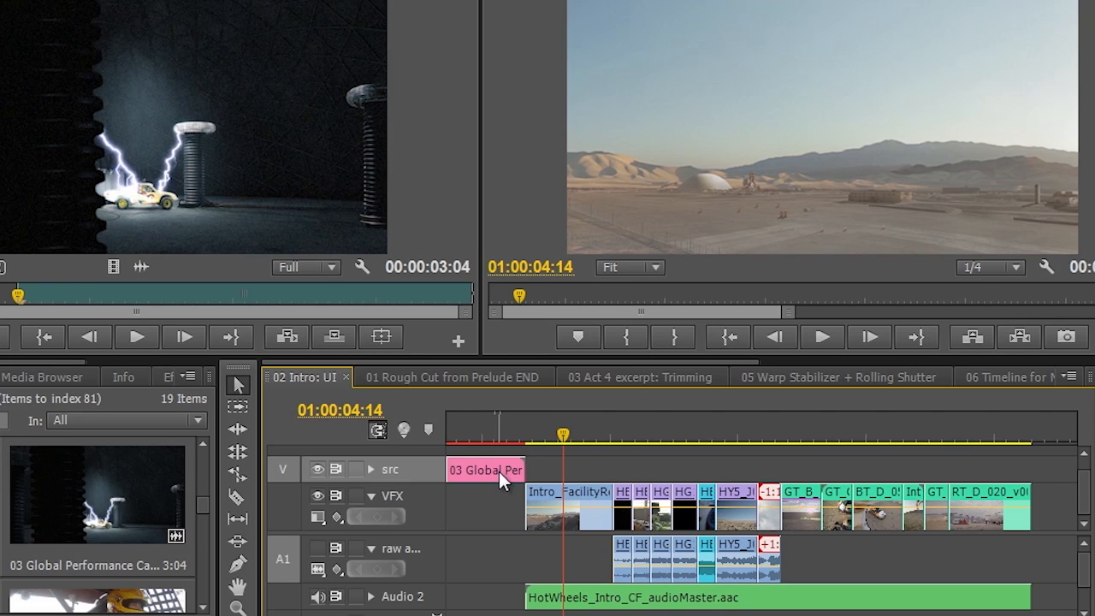
mouse_move(189, 403)
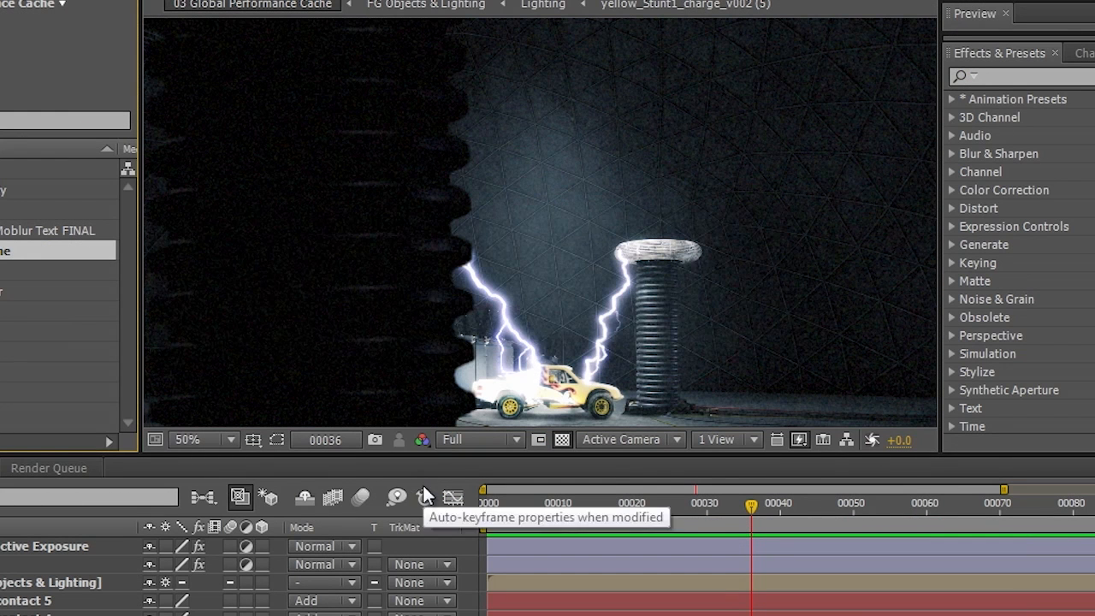
mouse_move(1049, 365)
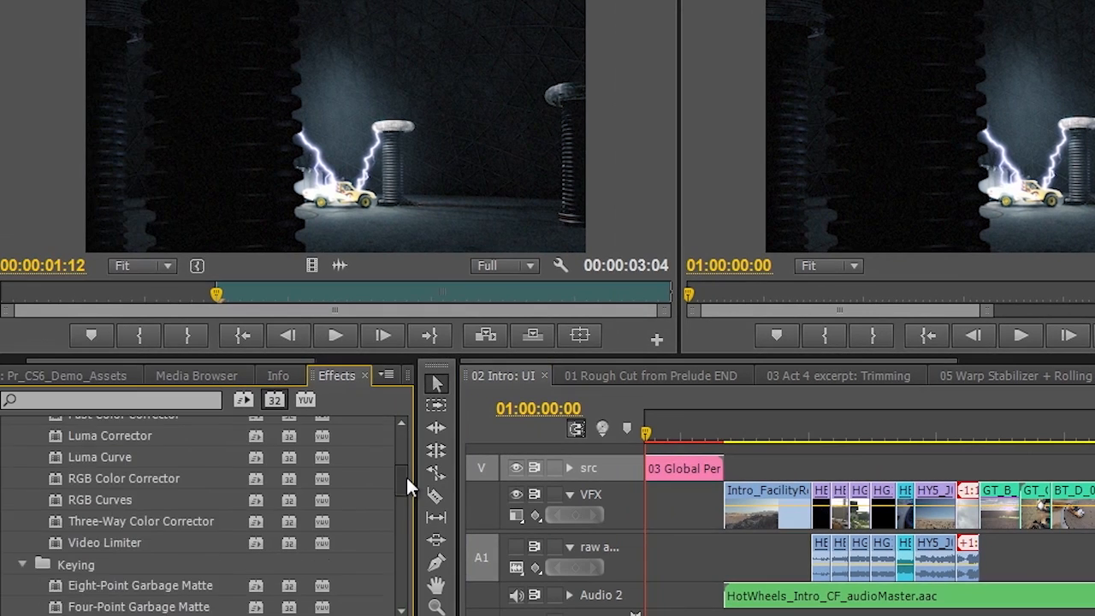
Raise several points on the lightning clip's RGB Curves master curve to brighten the shot.
scroll(up, 3)
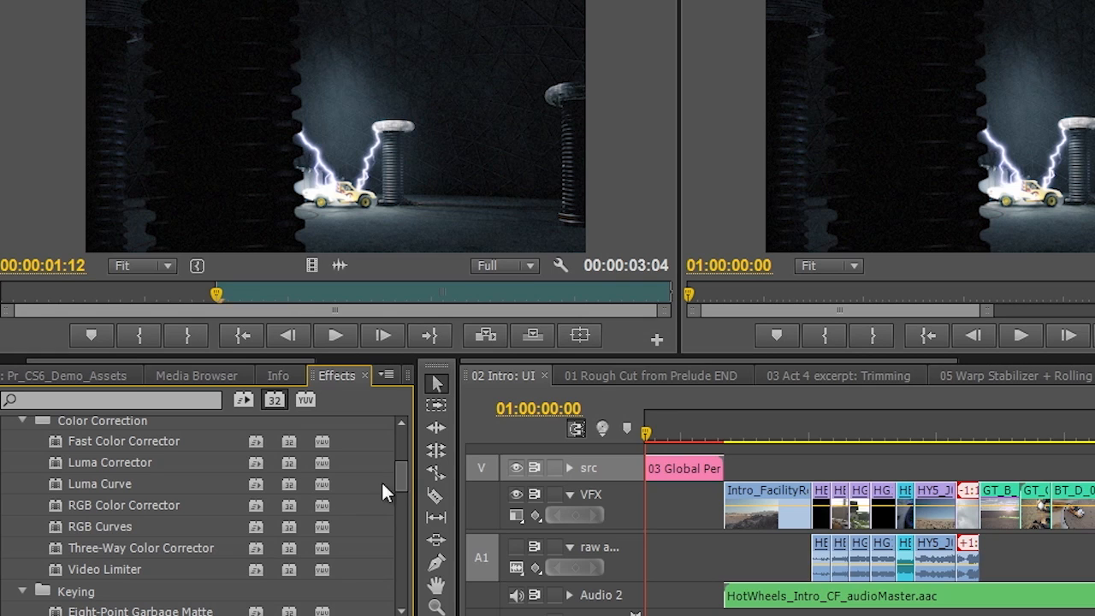
mouse_move(57, 532)
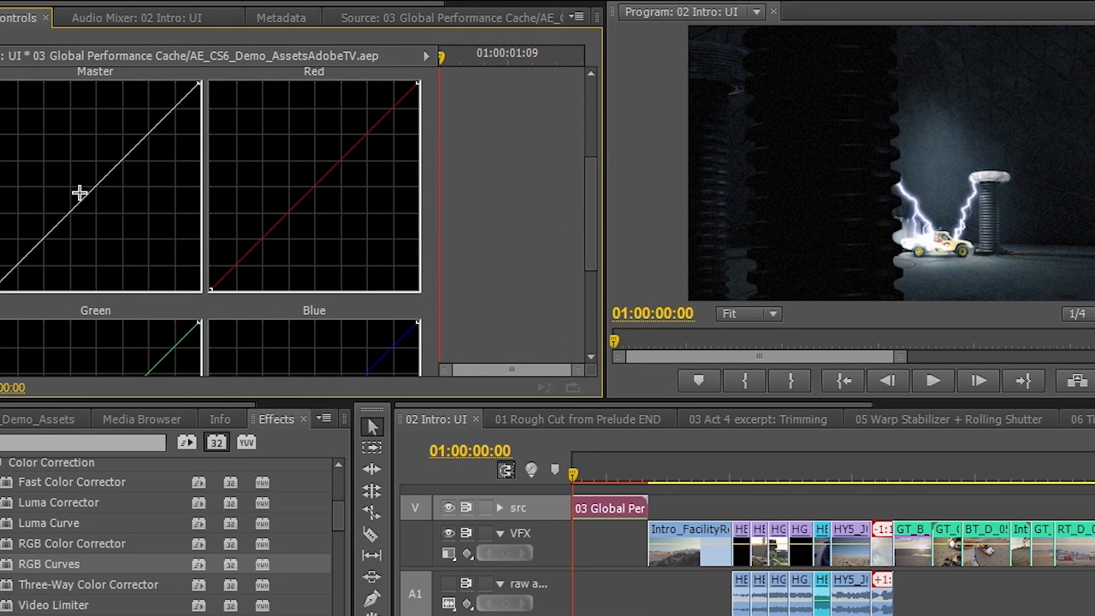
drag(79, 191, 67, 171)
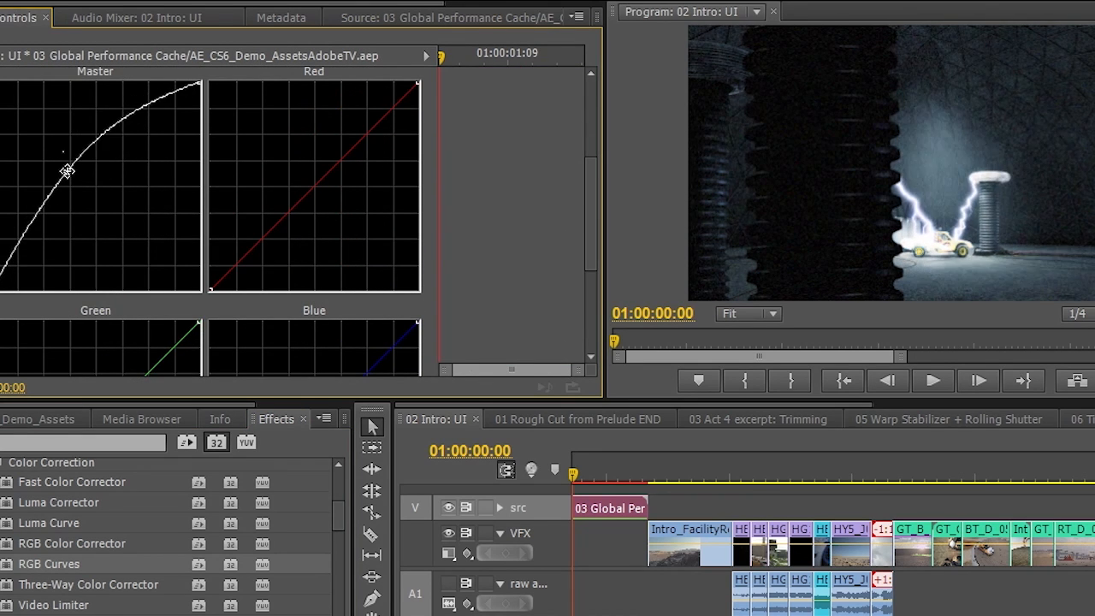
drag(69, 171, 69, 179)
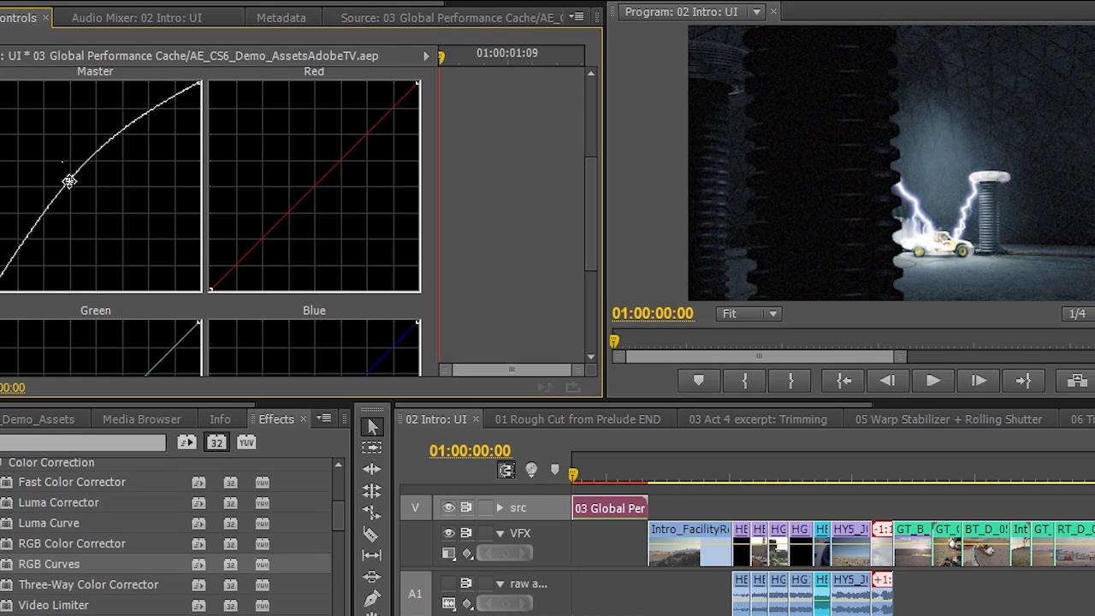
drag(68, 180, 136, 123)
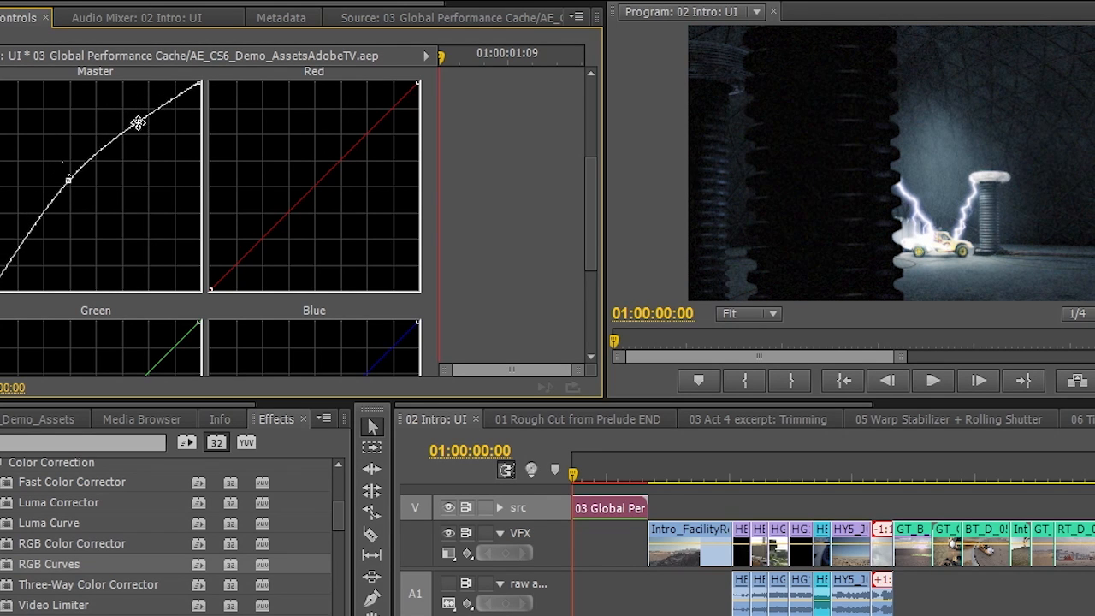
drag(139, 124, 32, 233)
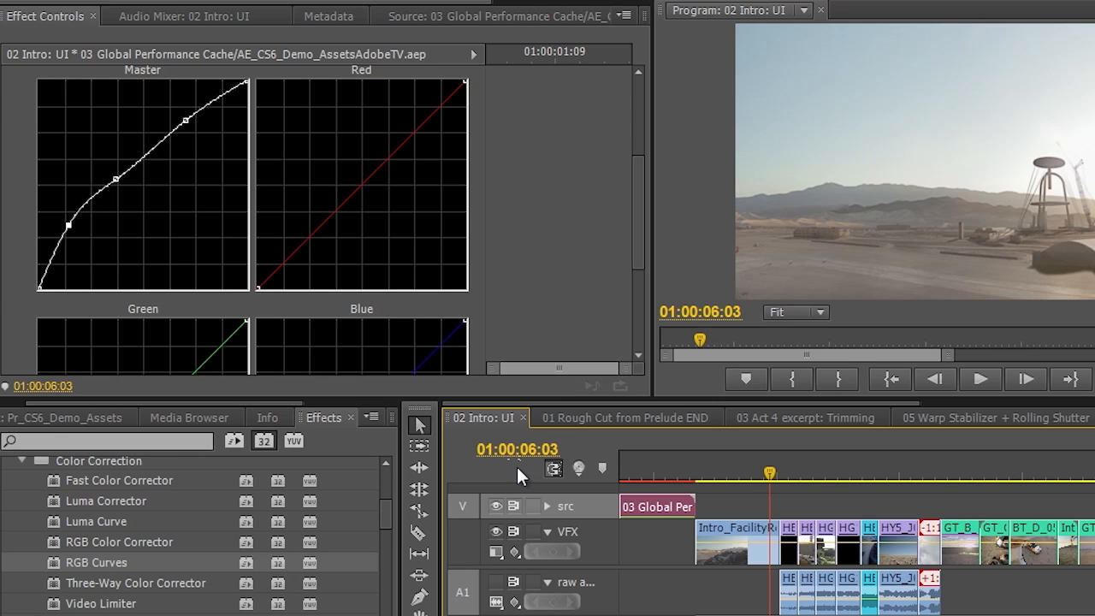
mouse_move(667, 477)
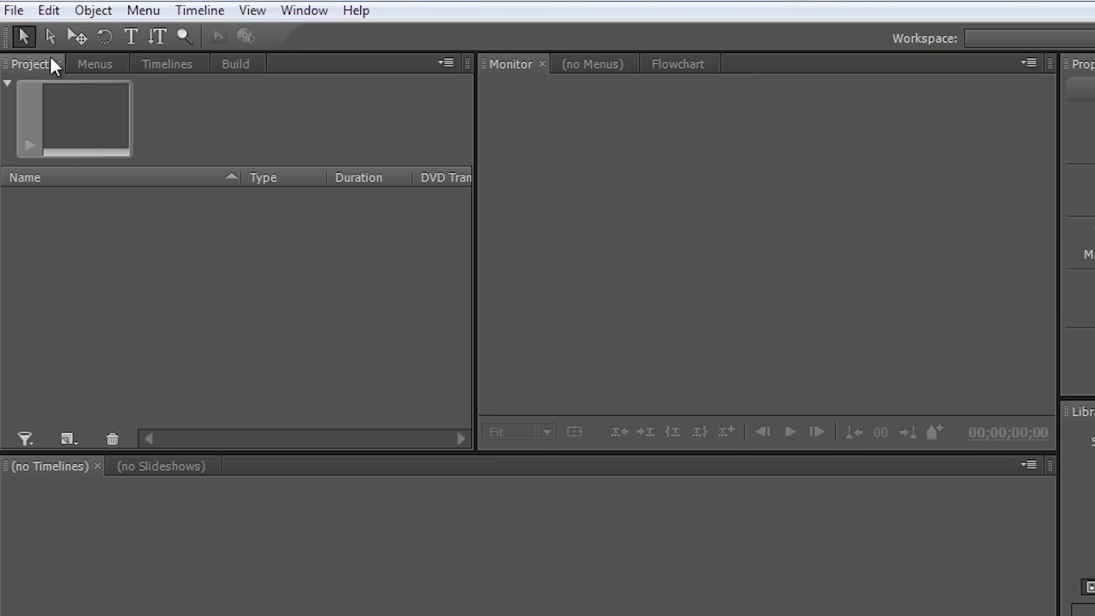
mouse_move(48, 10)
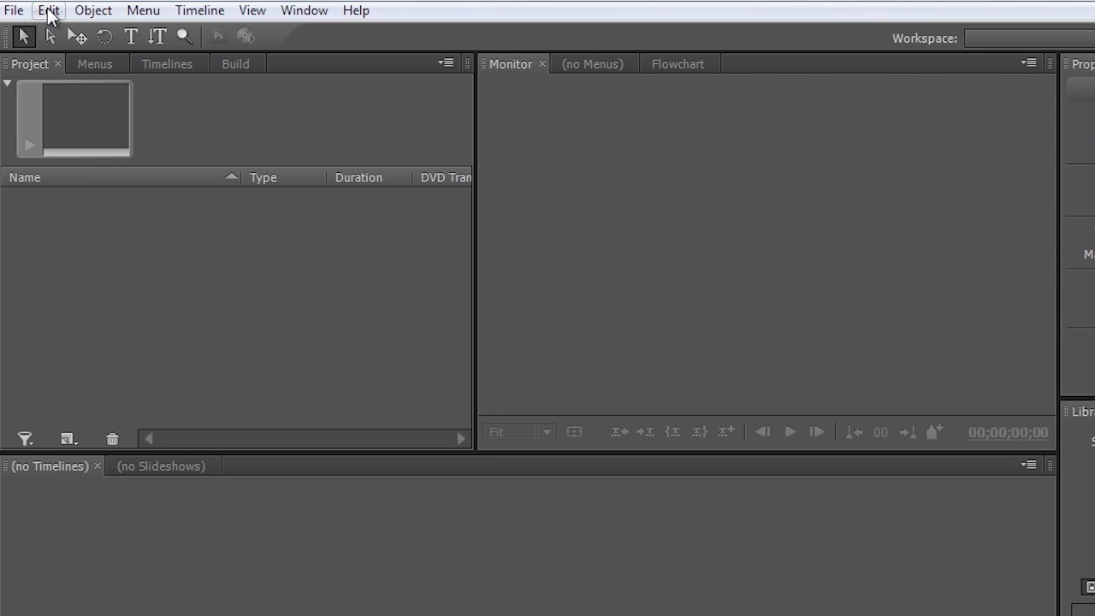
In Encore preferences, enable Adobe Media Encoder transcoding and show the Memory page.
click(48, 10)
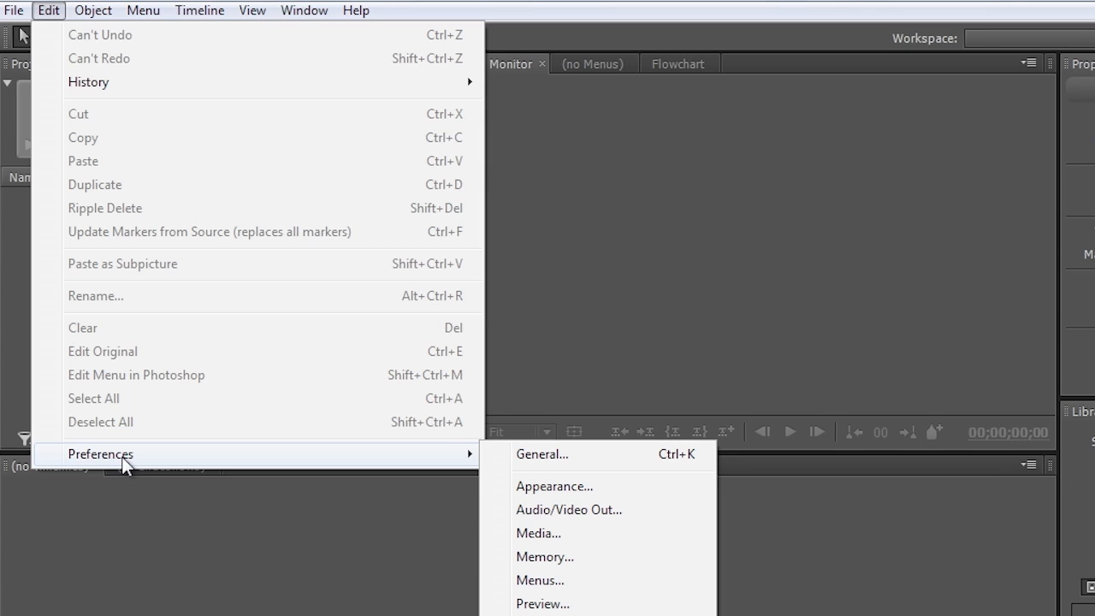
mouse_move(500, 462)
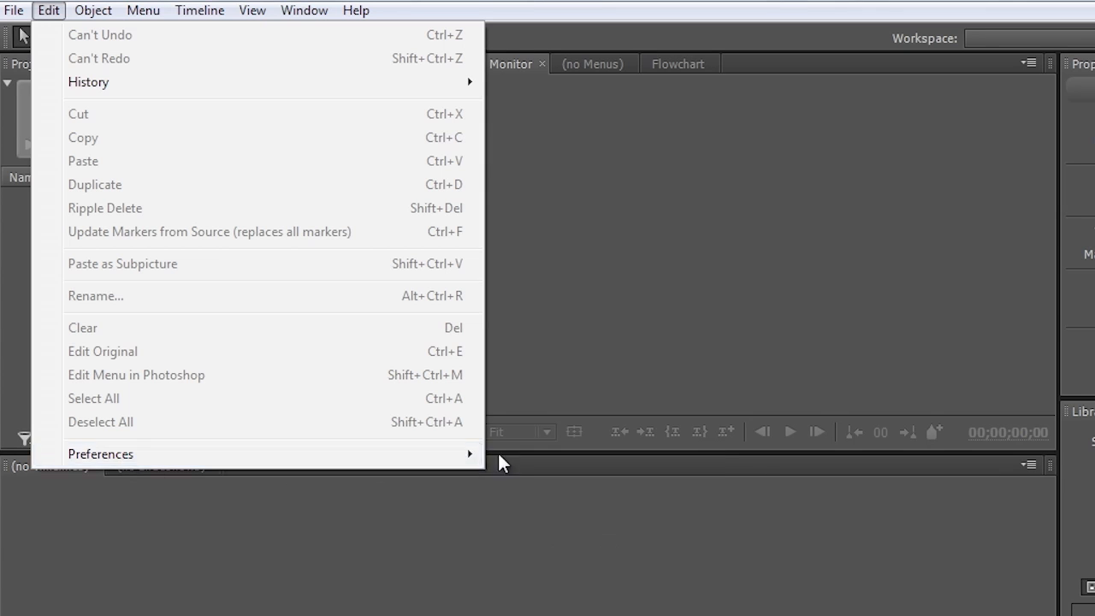
click(100, 454)
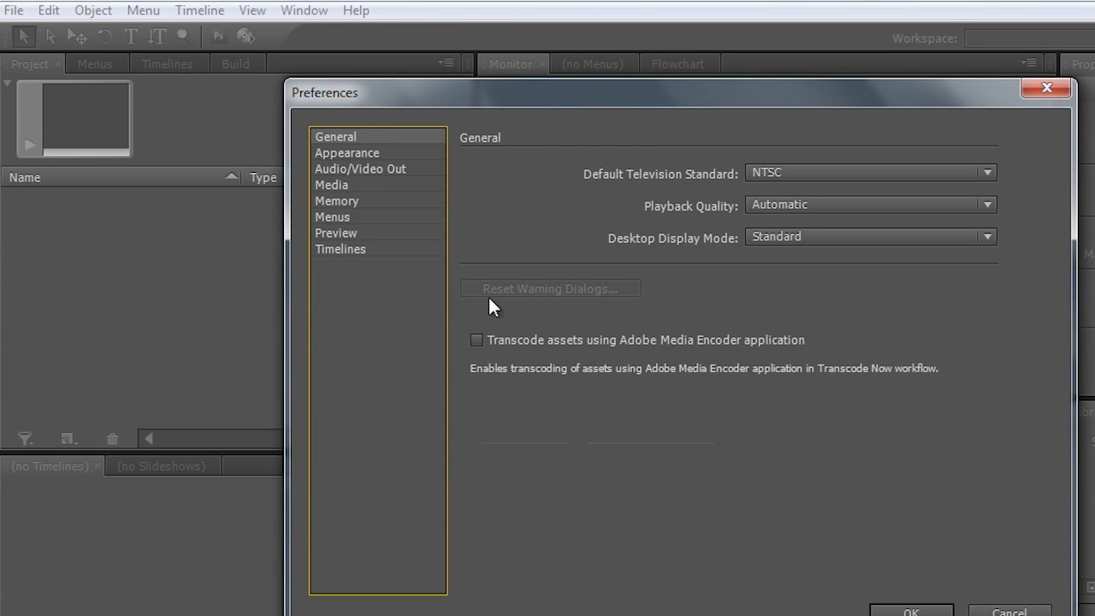
mouse_move(638, 357)
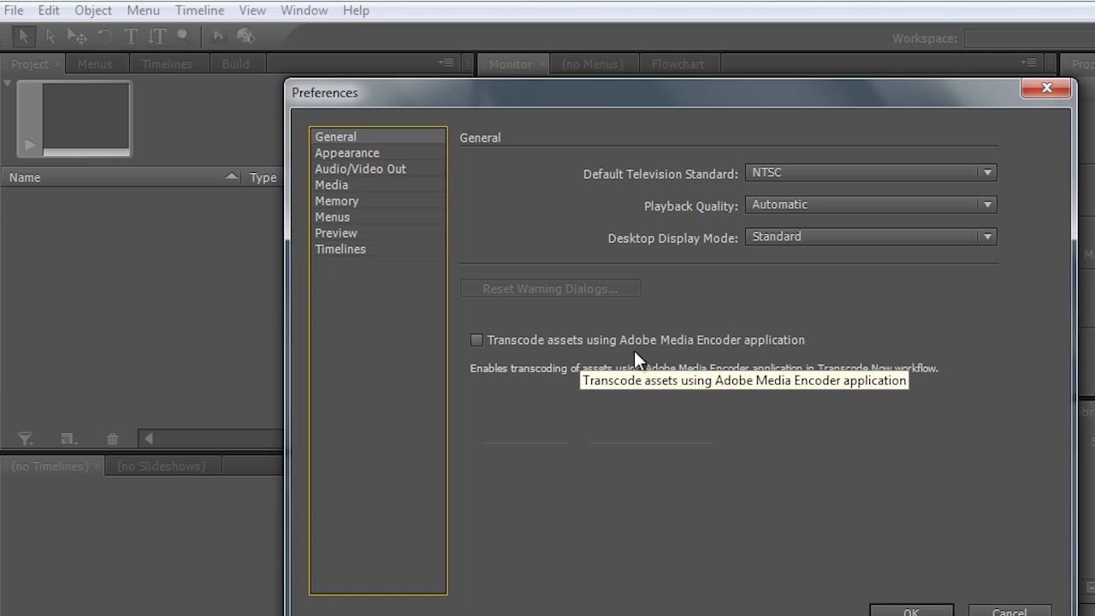
mouse_move(479, 341)
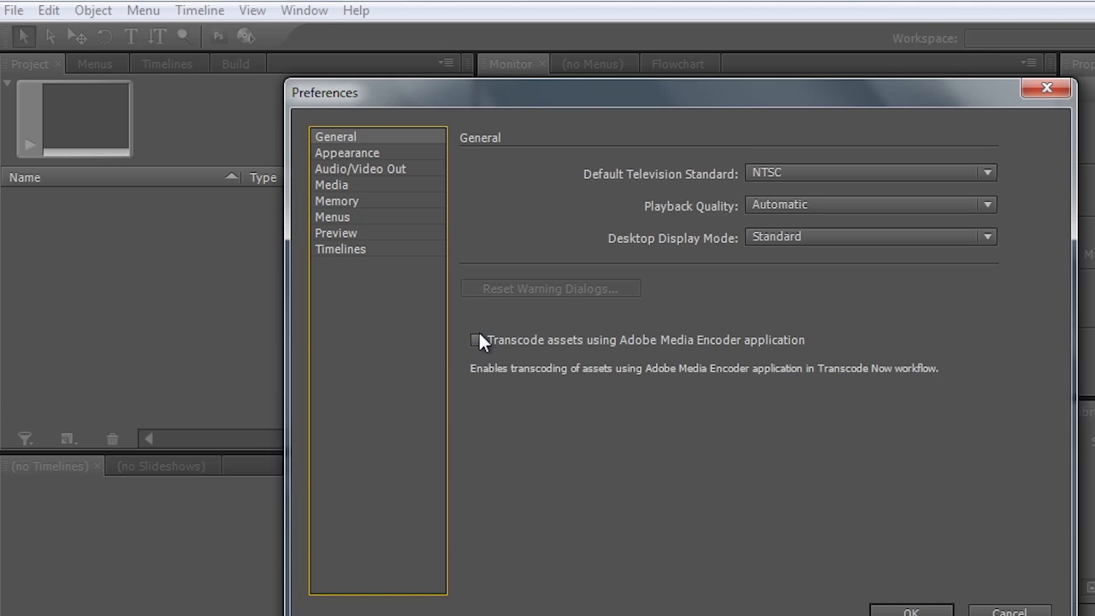
click(477, 340)
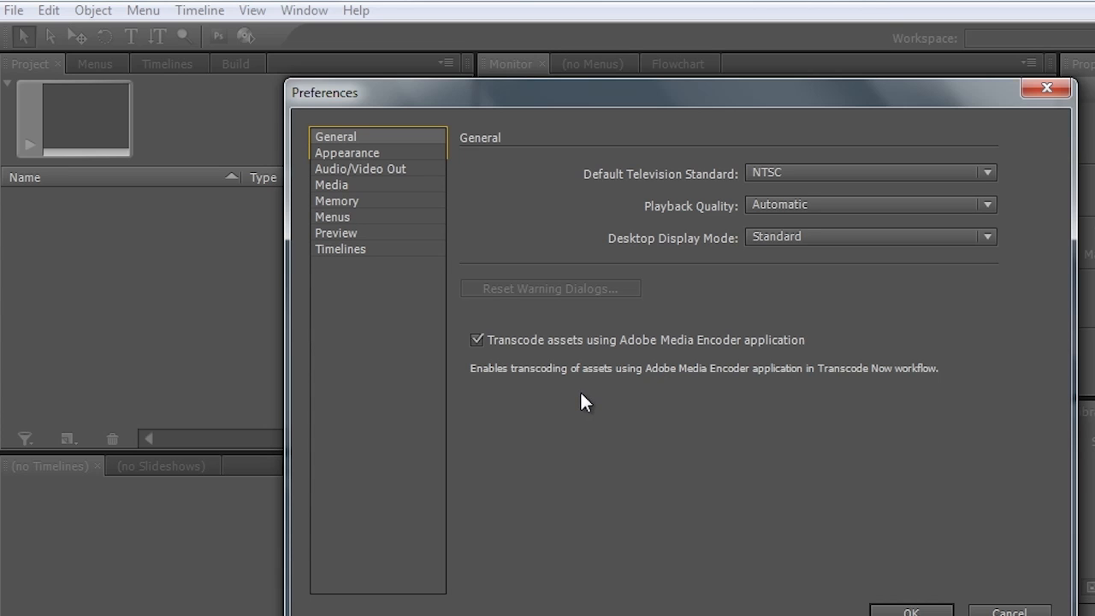
mouse_move(723, 354)
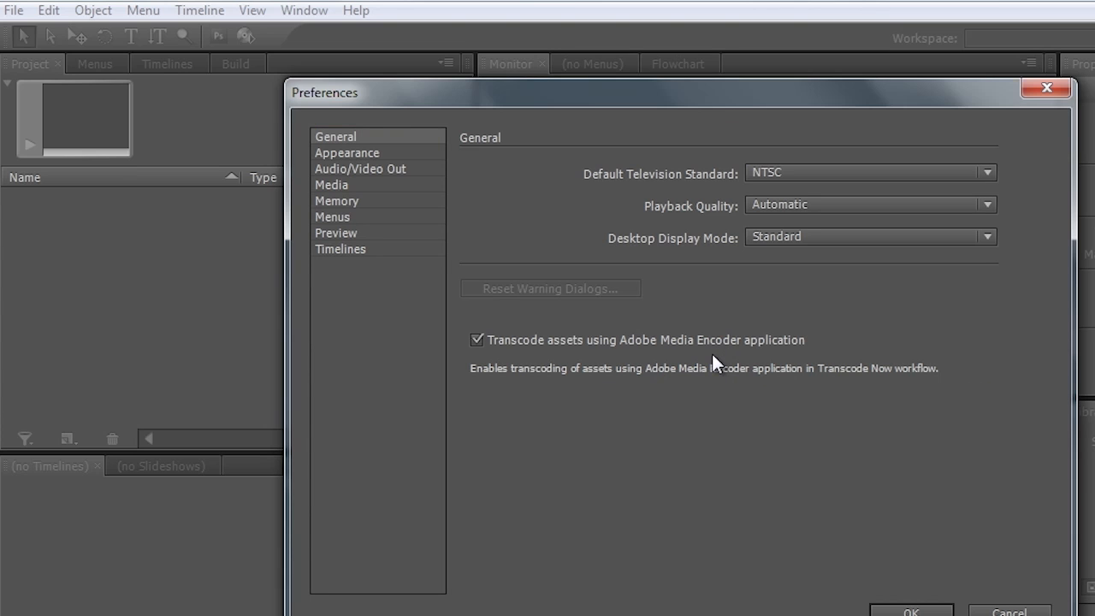
mouse_move(343, 206)
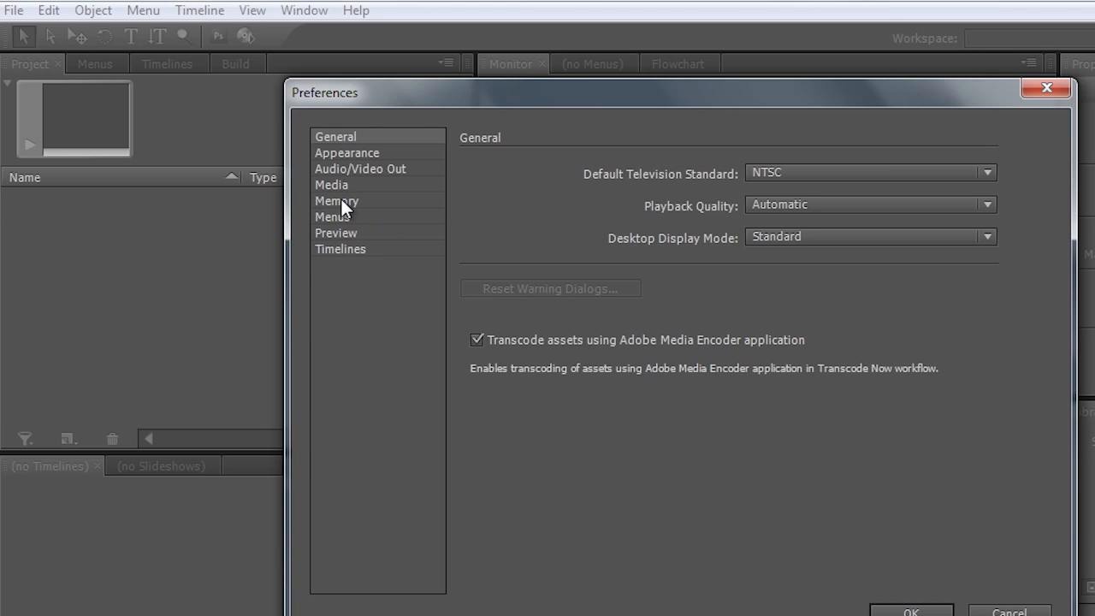
click(336, 200)
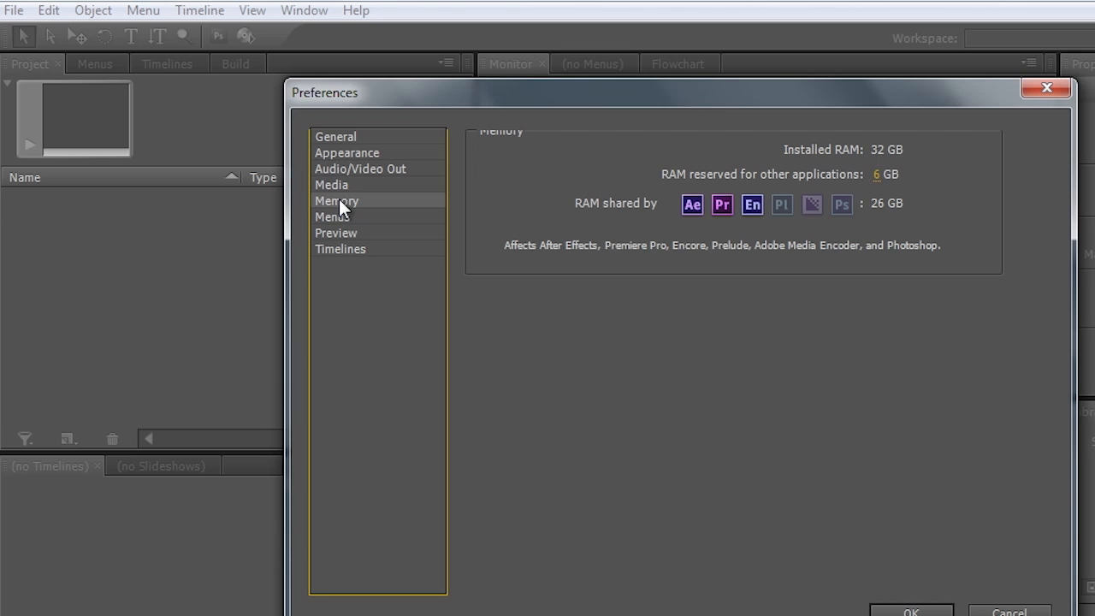
mouse_move(509, 240)
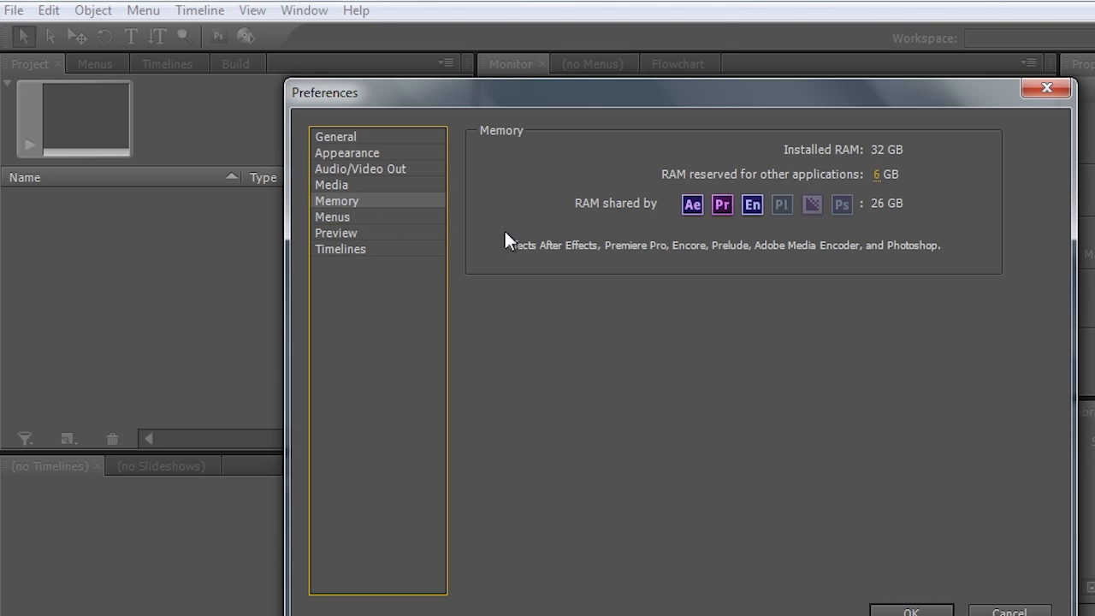
mouse_move(847, 252)
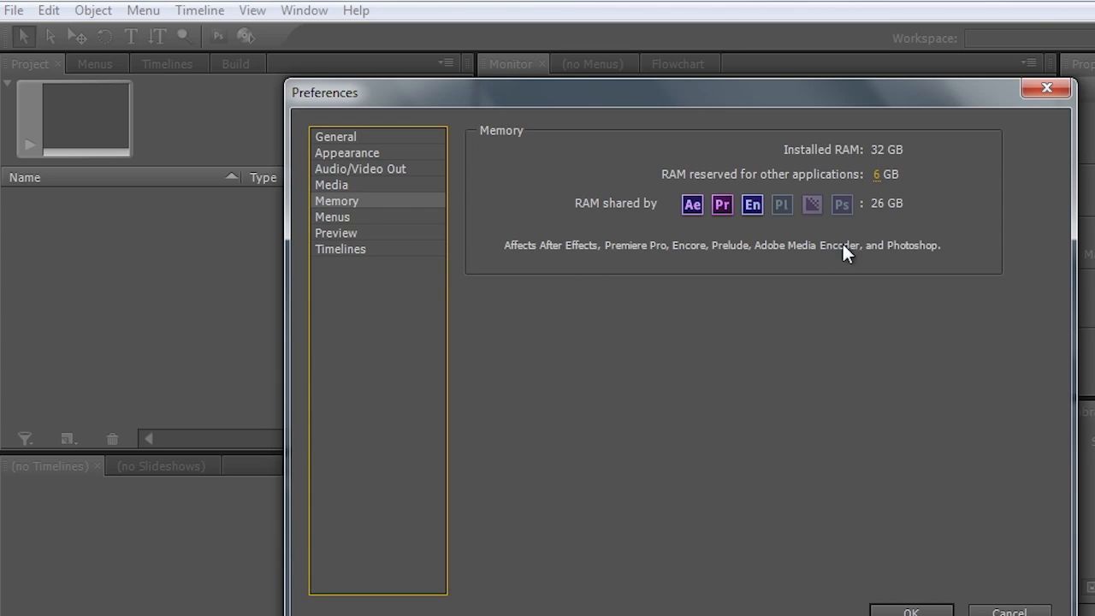
mouse_move(731, 188)
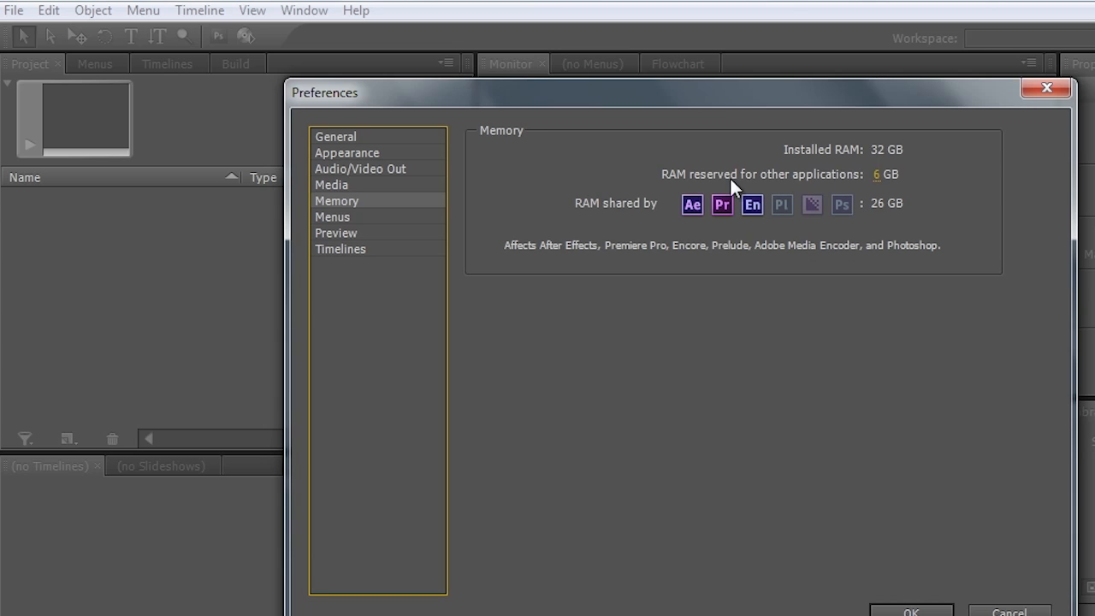
mouse_move(811, 216)
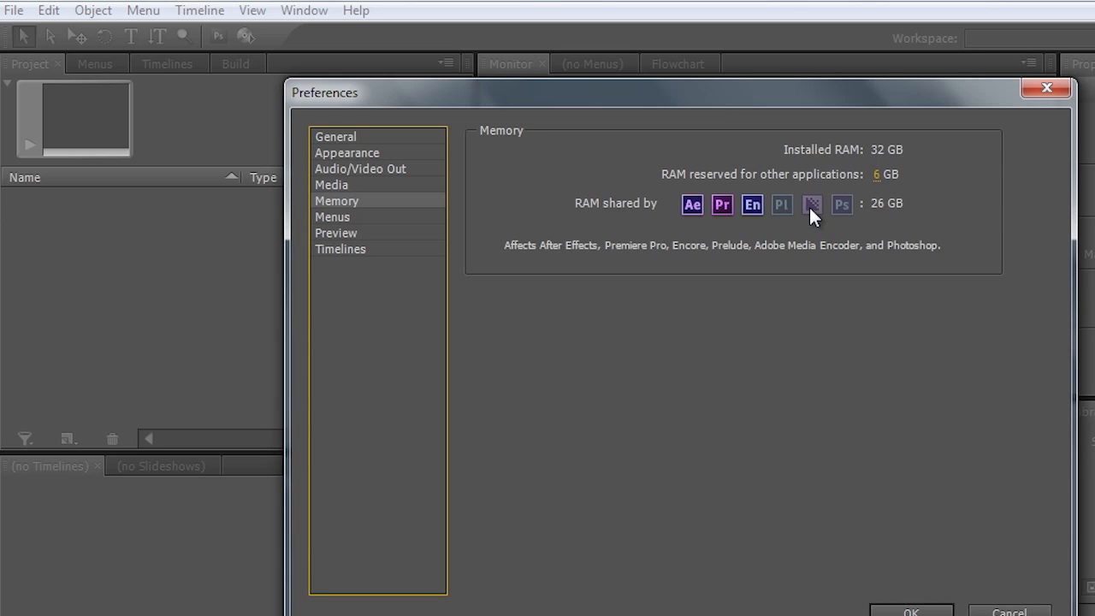
mouse_move(835, 221)
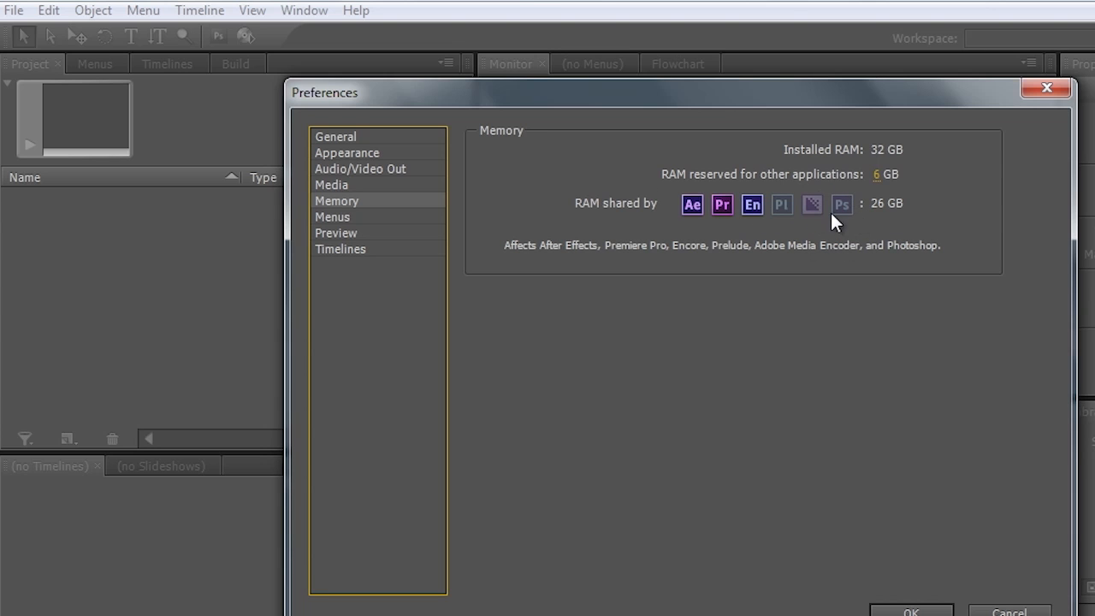
mouse_move(845, 228)
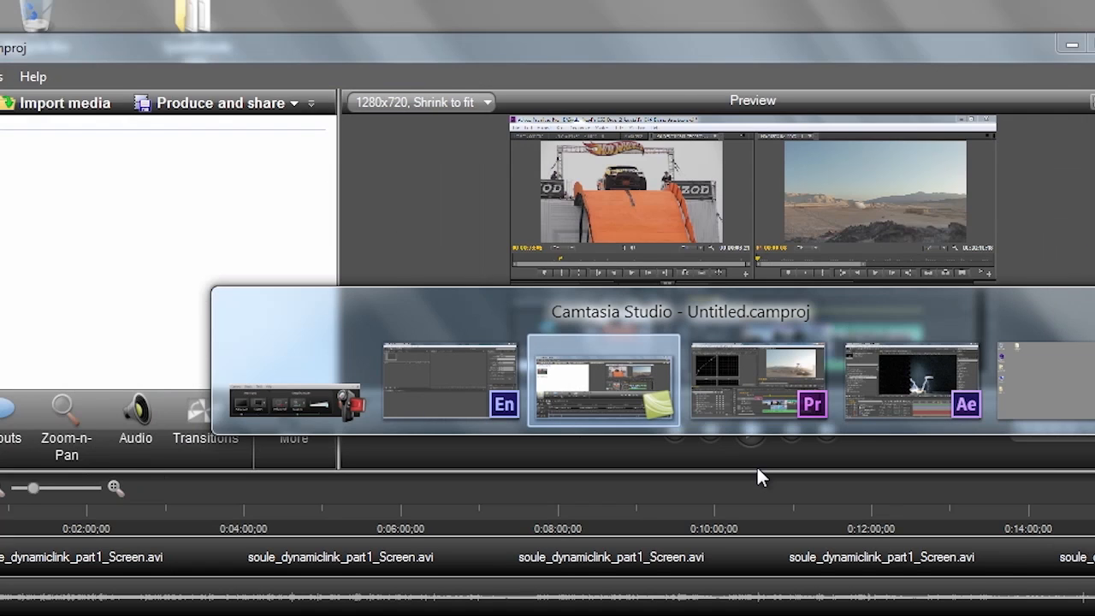
Switch from Encore back to Premiere Pro.
click(756, 380)
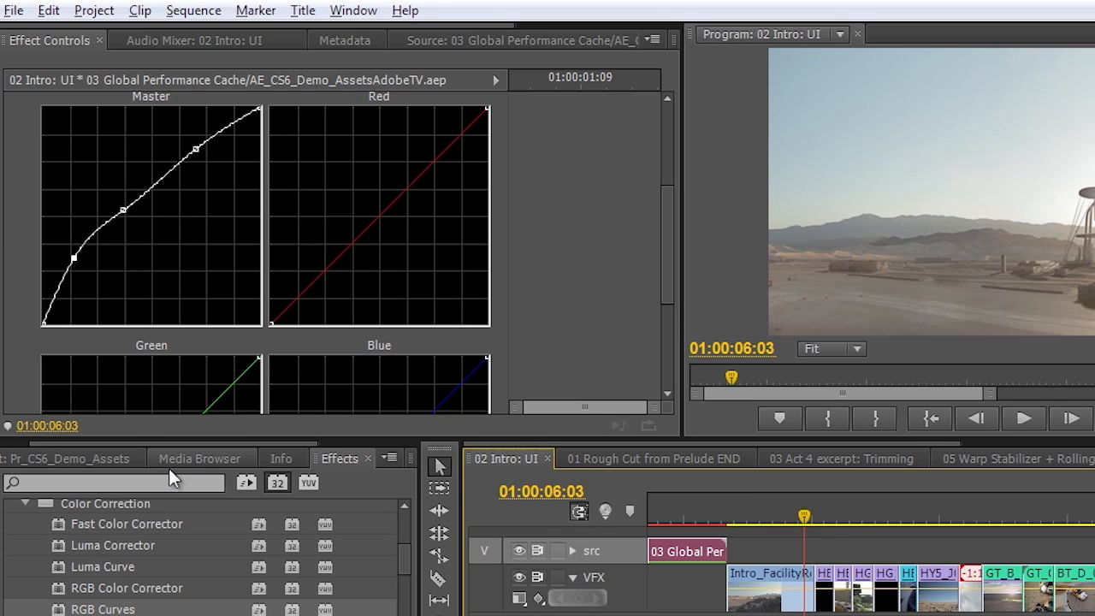
mouse_move(103, 462)
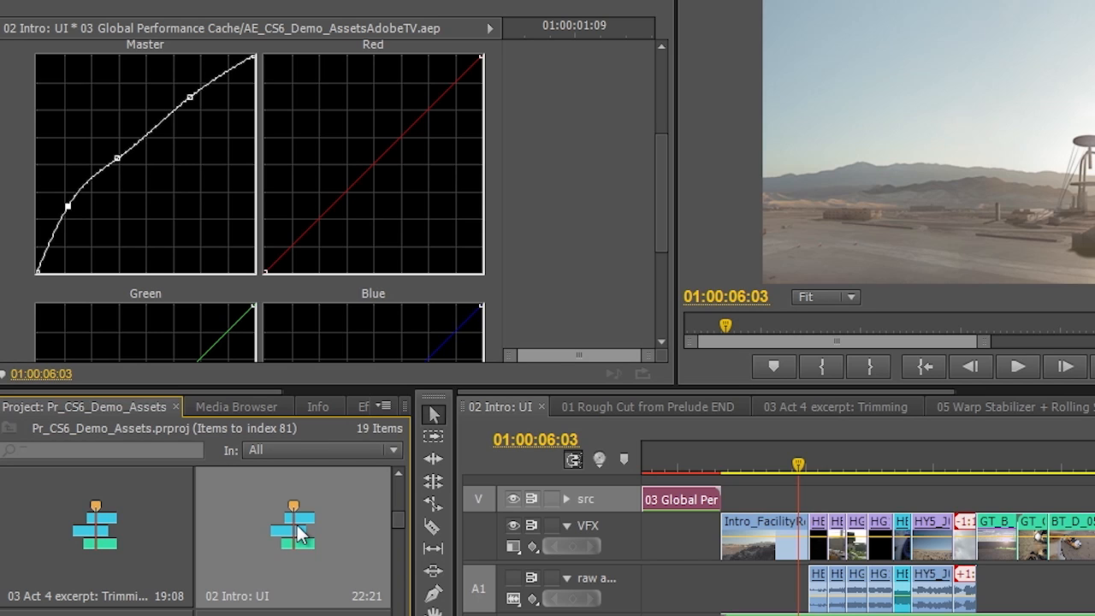
mouse_move(346, 529)
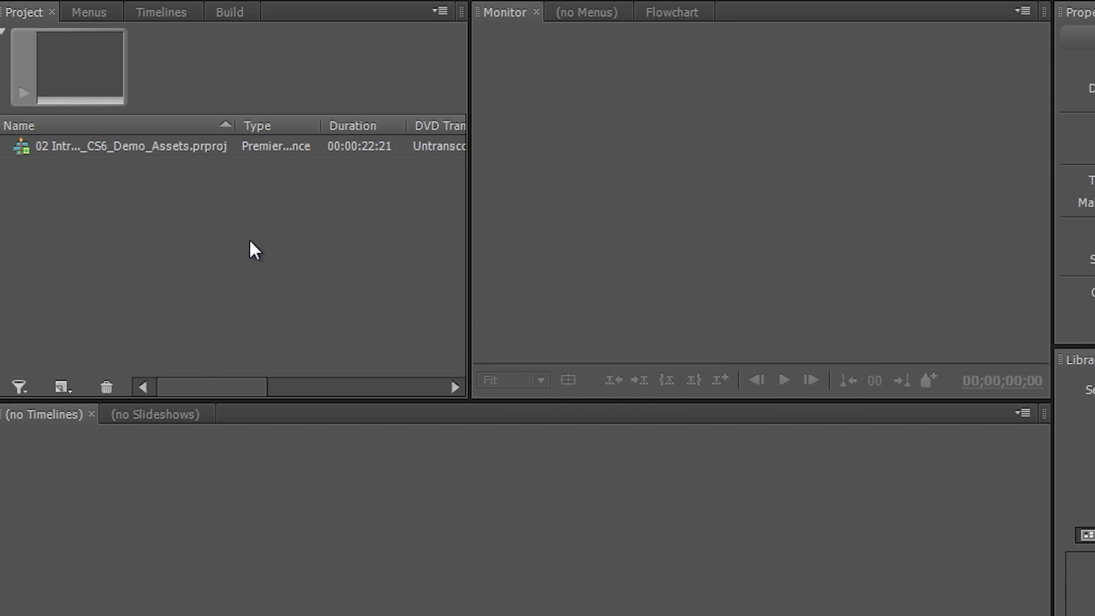
Create a new Encore timeline from the imported 02 Intro: UI sequence.
click(131, 145)
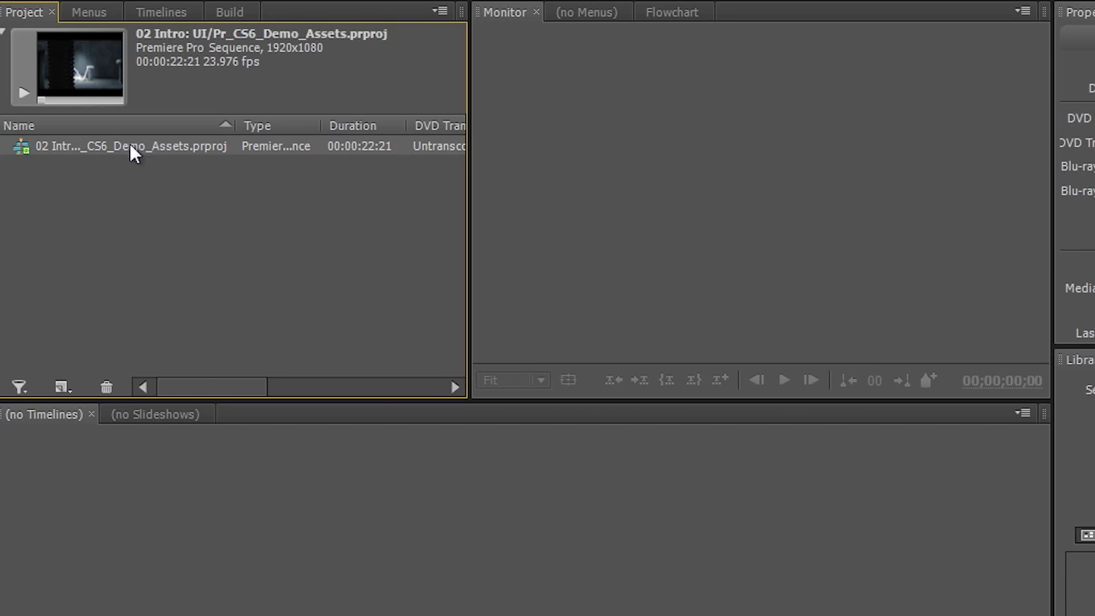
mouse_move(67, 356)
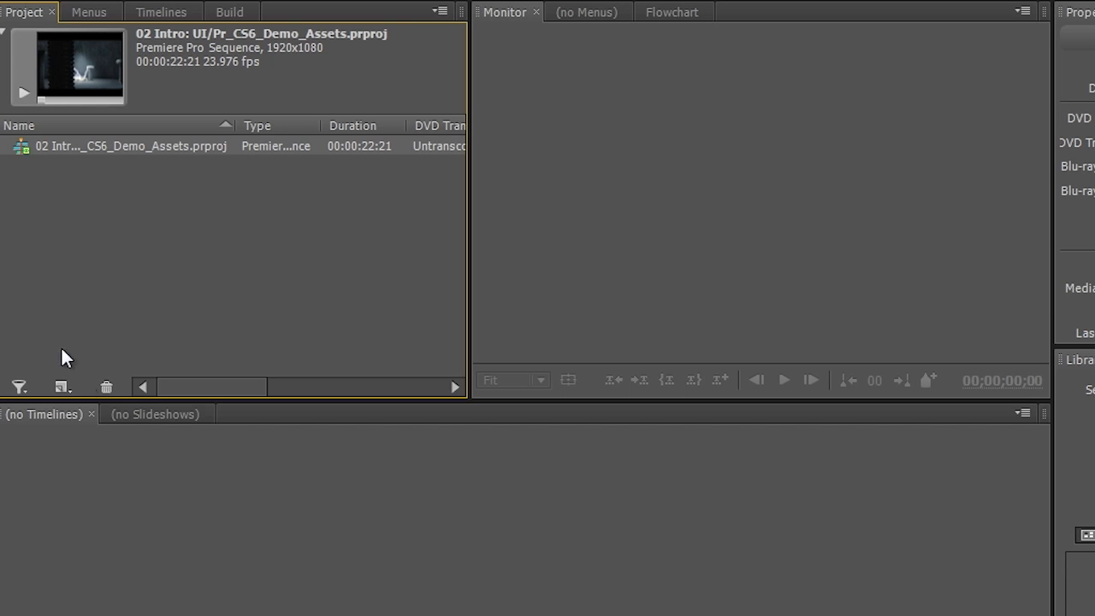
click(62, 388)
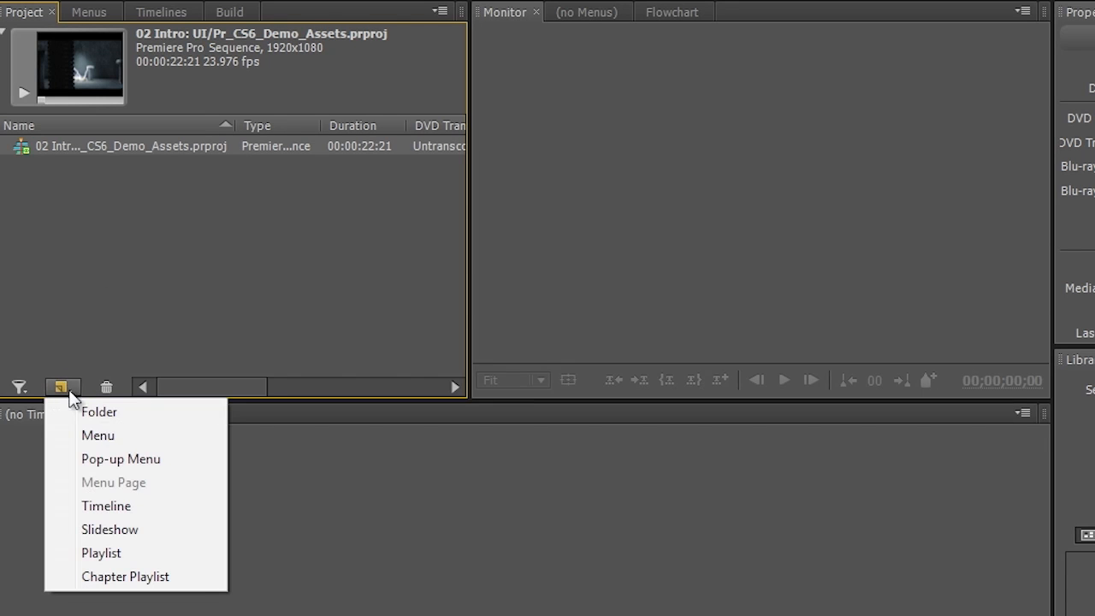
click(105, 505)
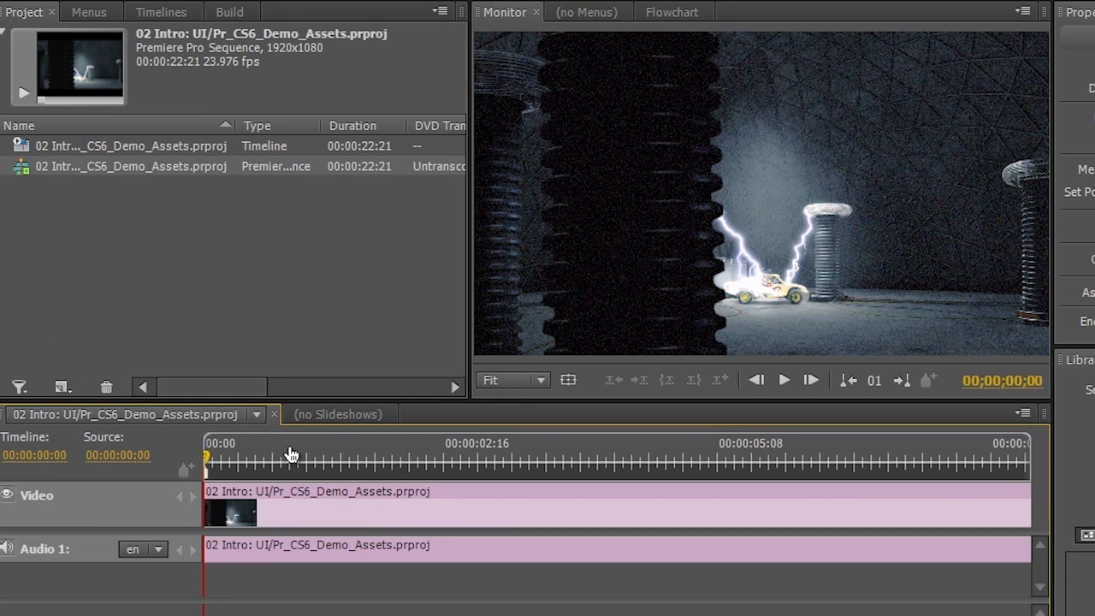
Scrub the intro timeline to preview footage around five seconds in.
click(584, 462)
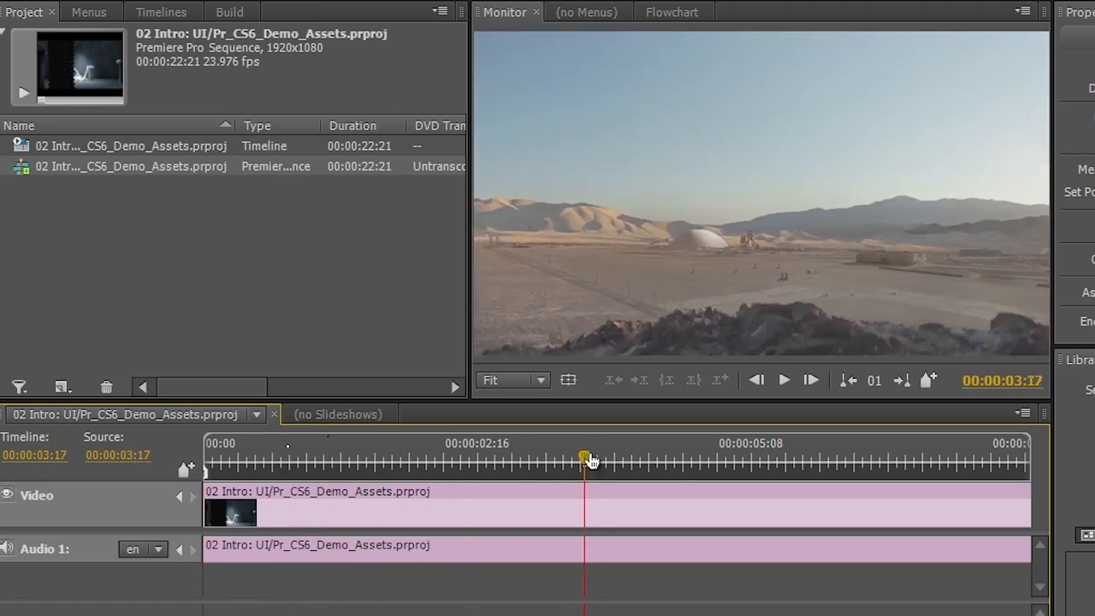
drag(586, 462, 737, 462)
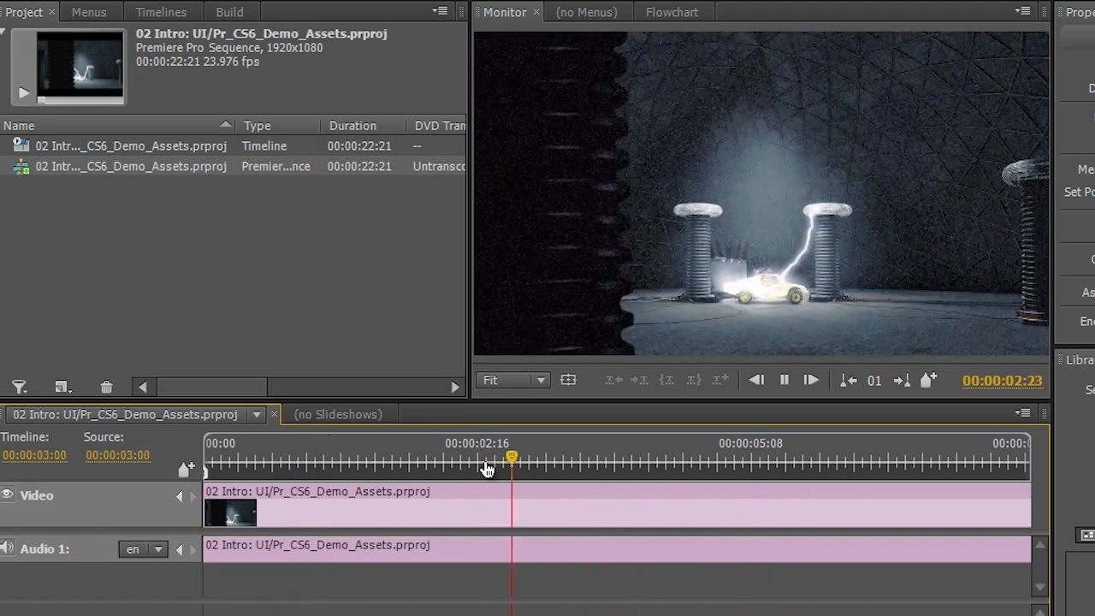
click(721, 457)
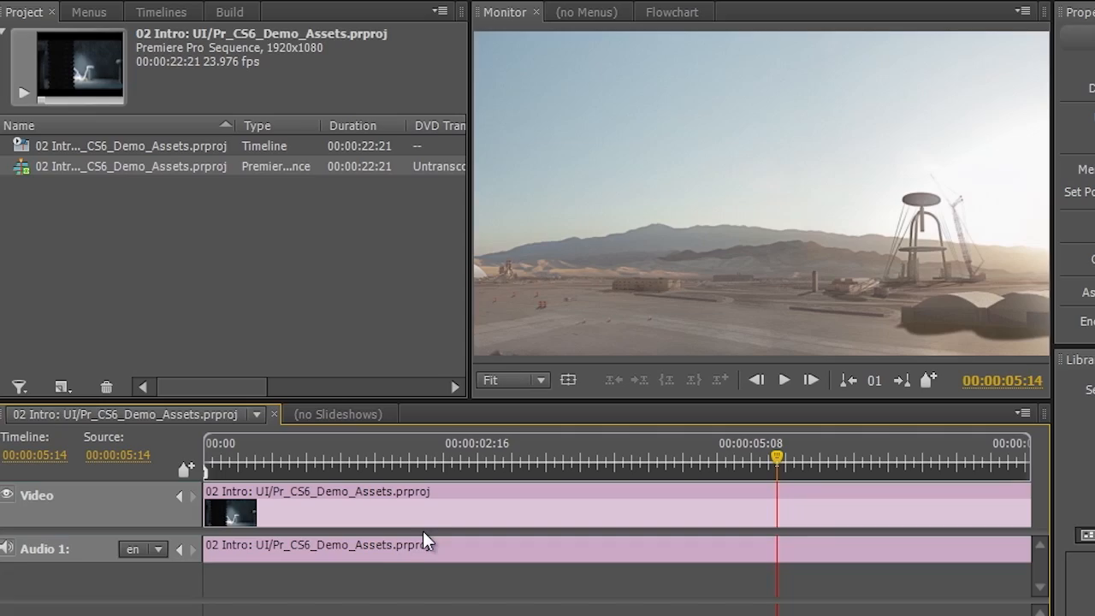
mouse_move(387, 519)
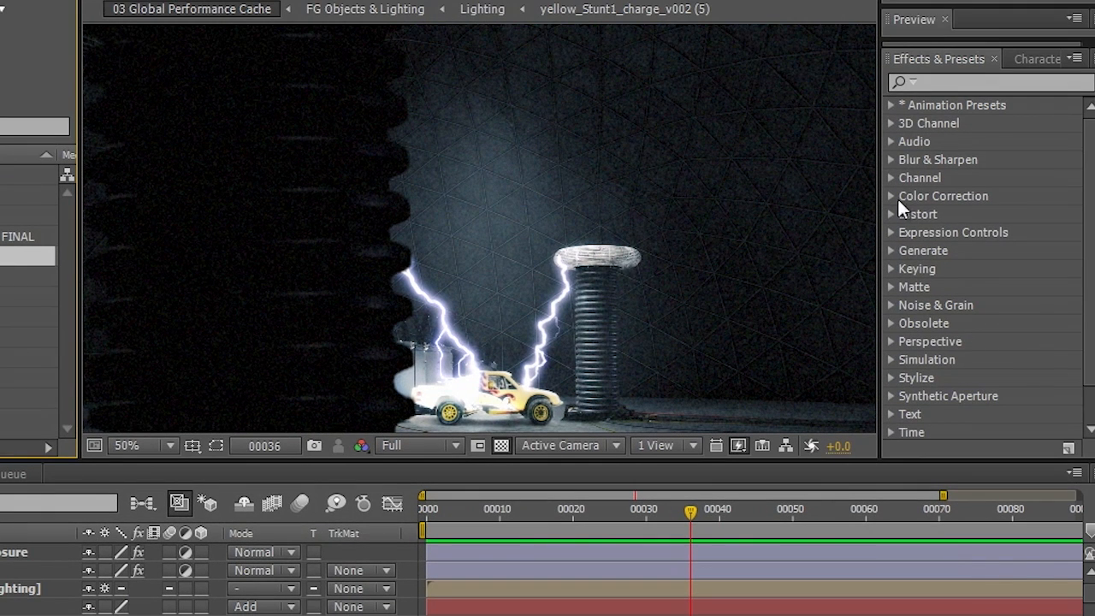
mouse_move(898, 209)
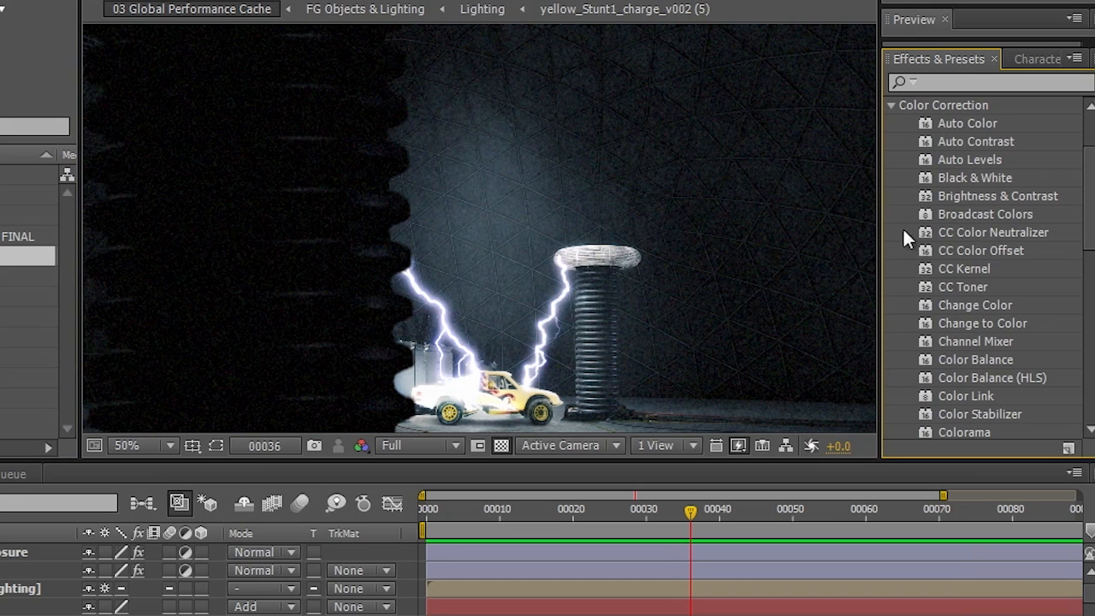
mouse_move(915, 317)
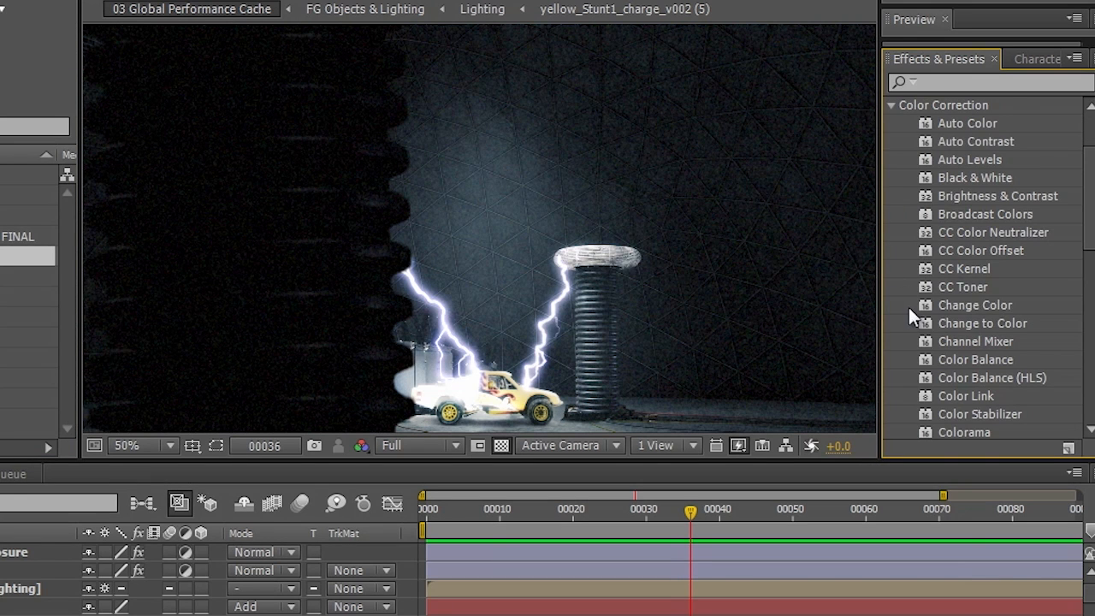
Rotate the Grain layer's Hue/Saturation master hue dial to +14°.
scroll(down, 3)
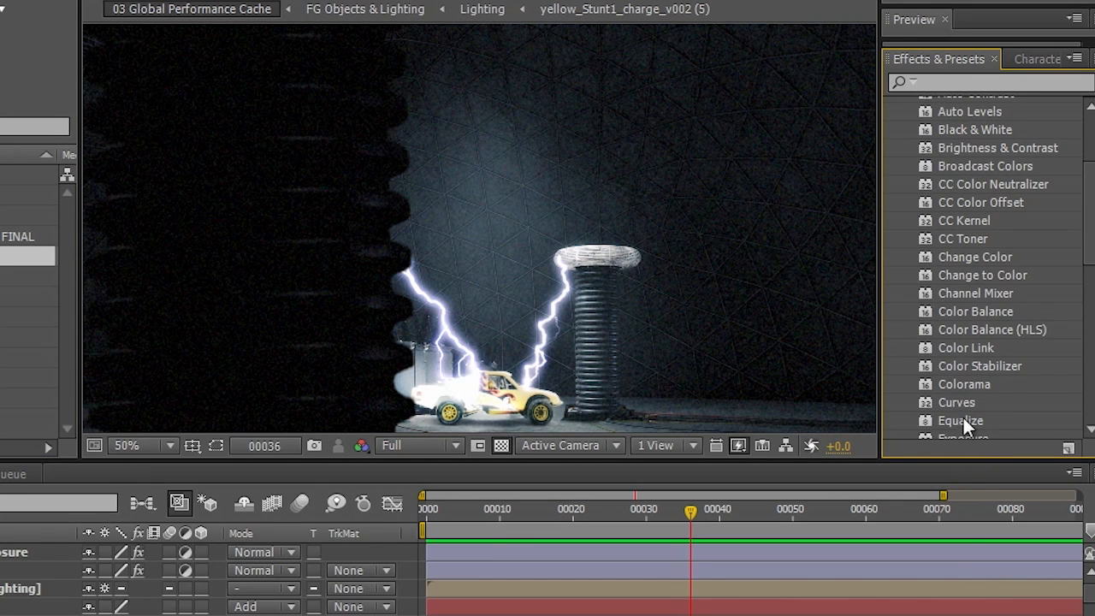
scroll(down, 3)
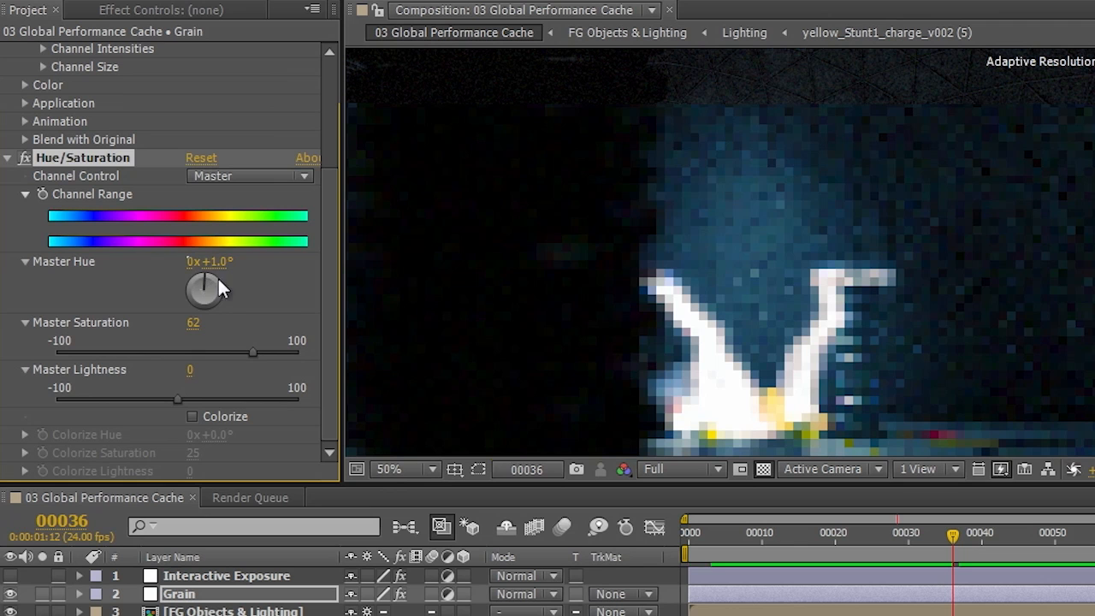
drag(203, 289, 212, 283)
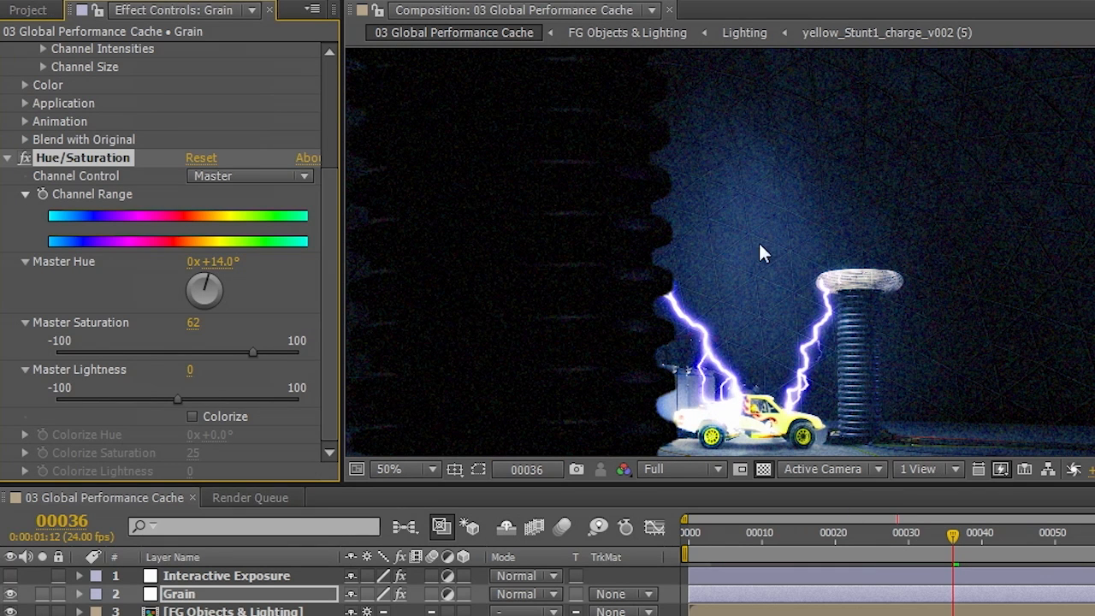
mouse_move(732, 332)
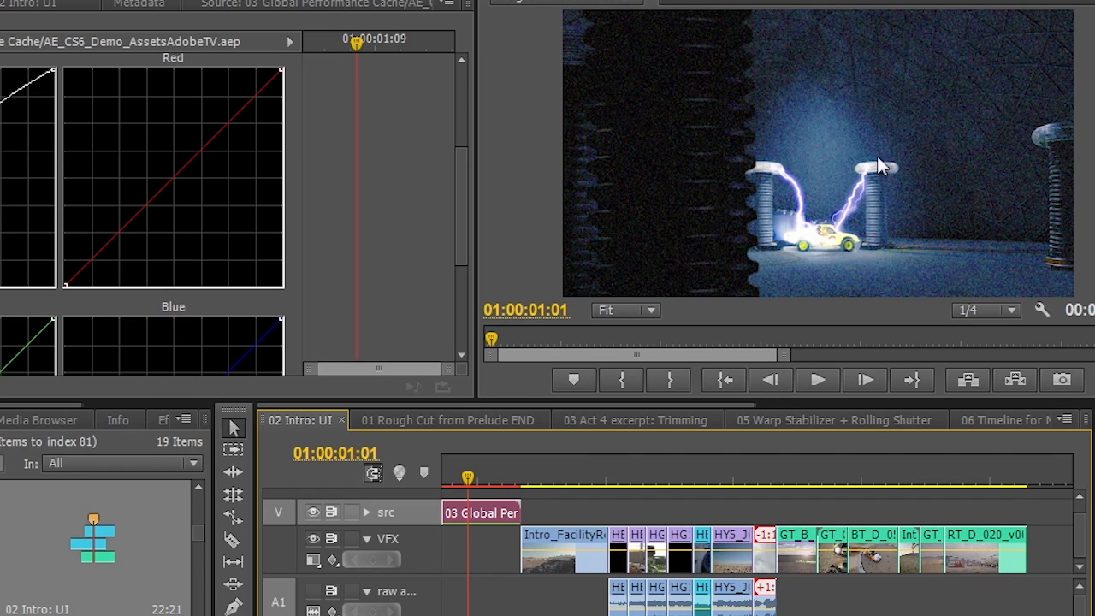
mouse_move(928, 147)
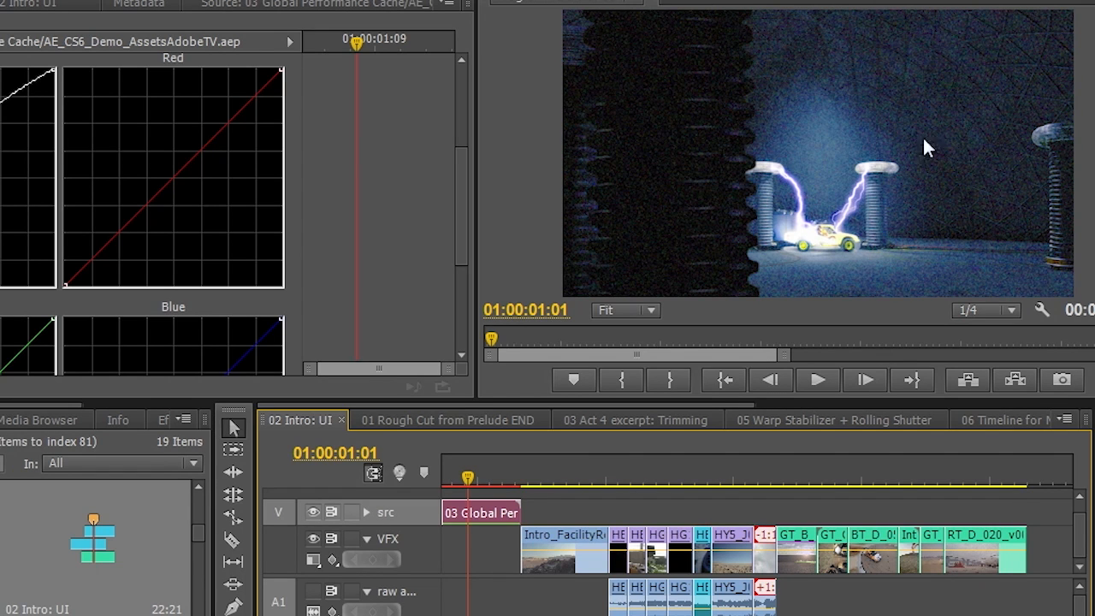
mouse_move(849, 227)
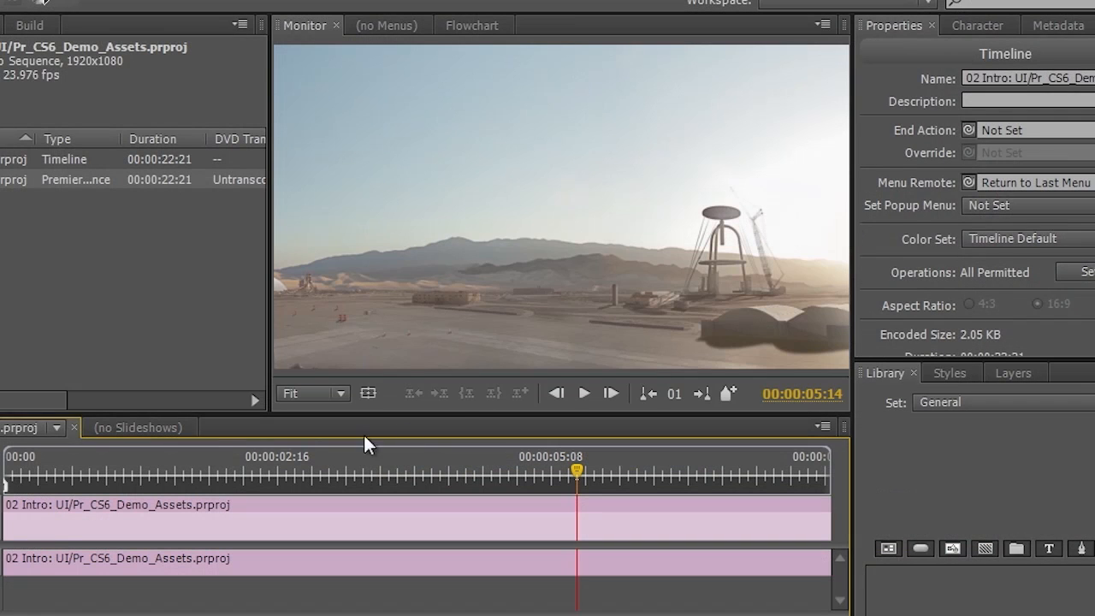
Move Encore's intro timeline playhead back to the opening frames.
click(34, 466)
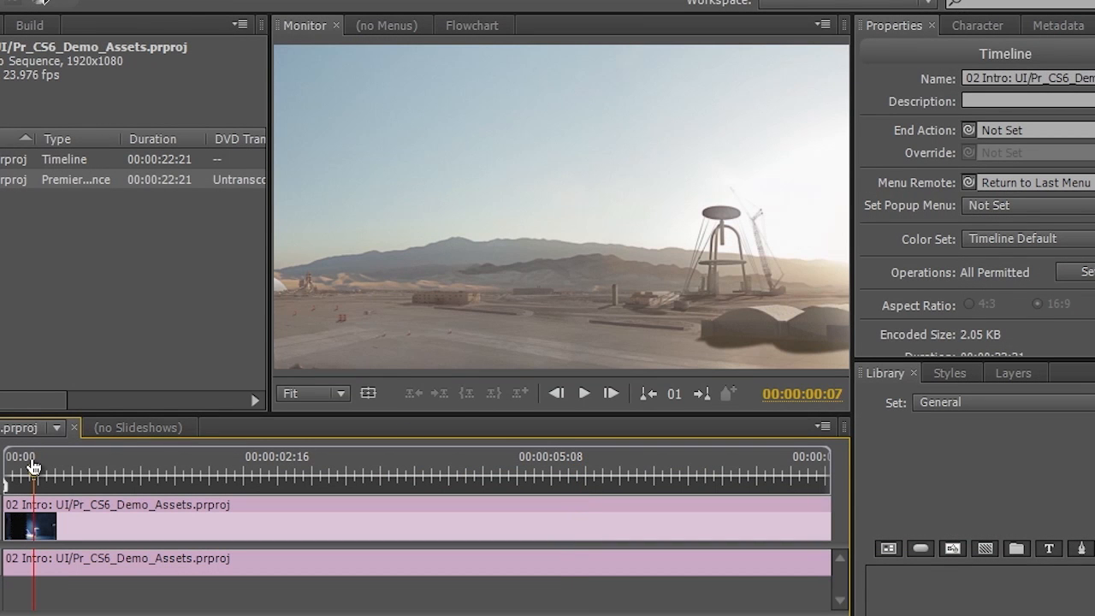